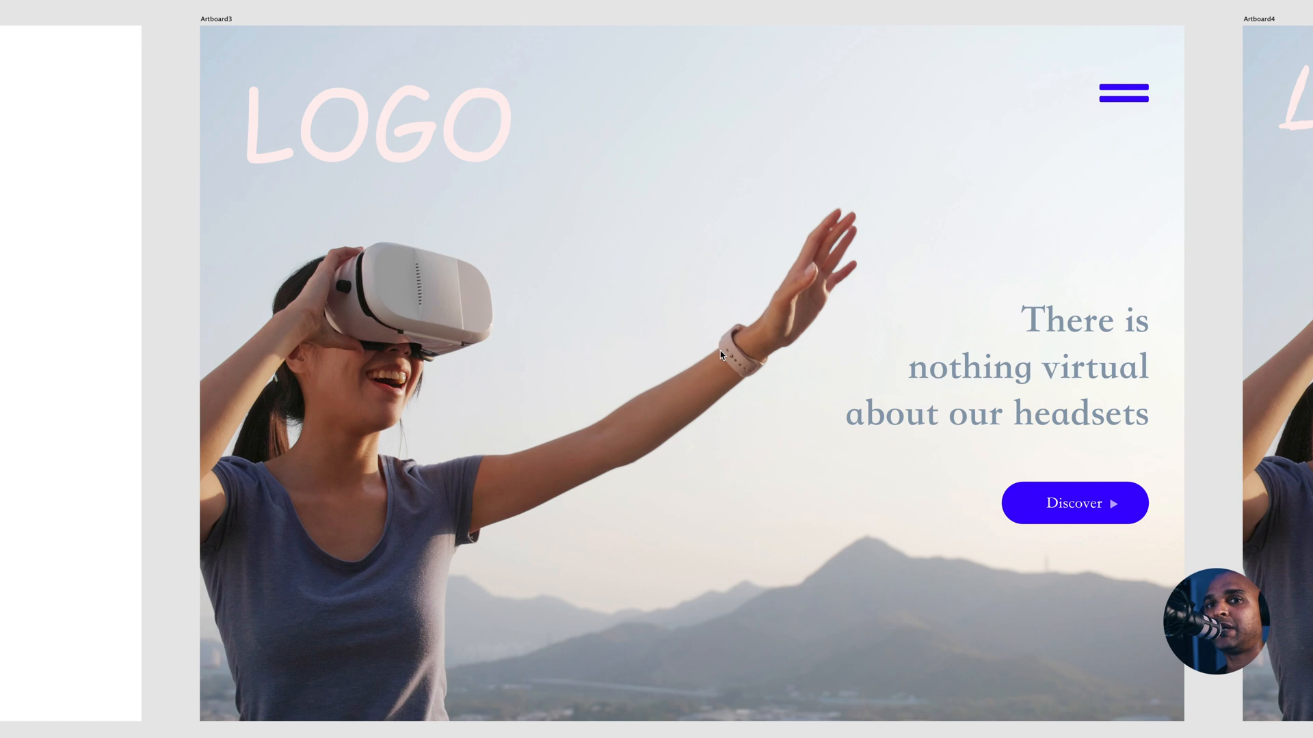
mouse_move(623, 327)
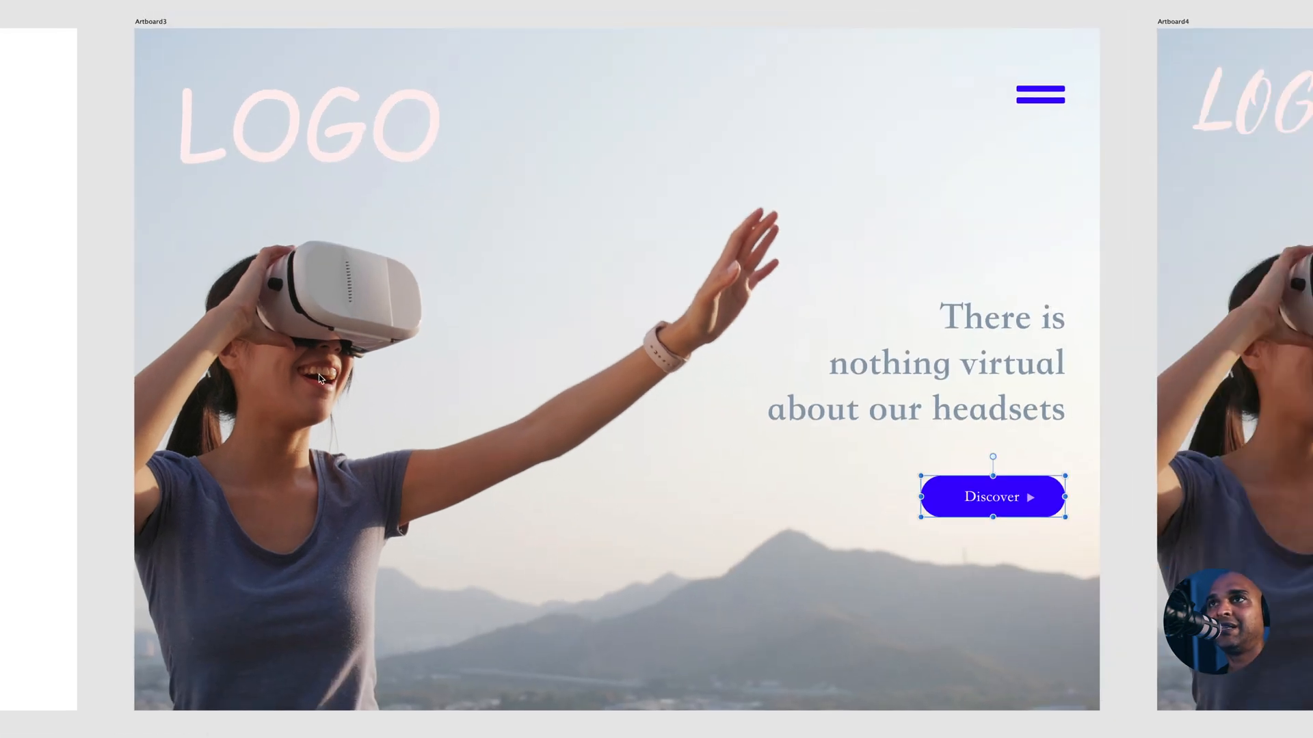
mouse_move(280, 151)
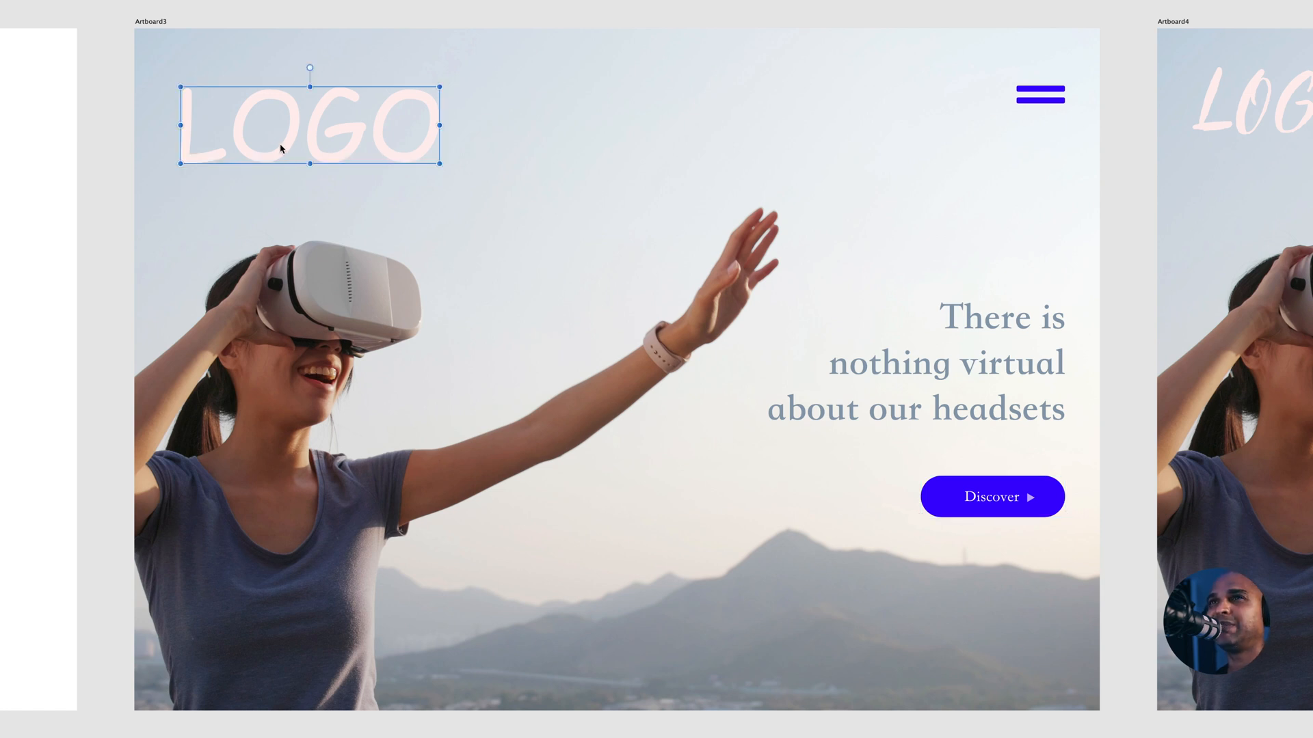
mouse_move(871, 418)
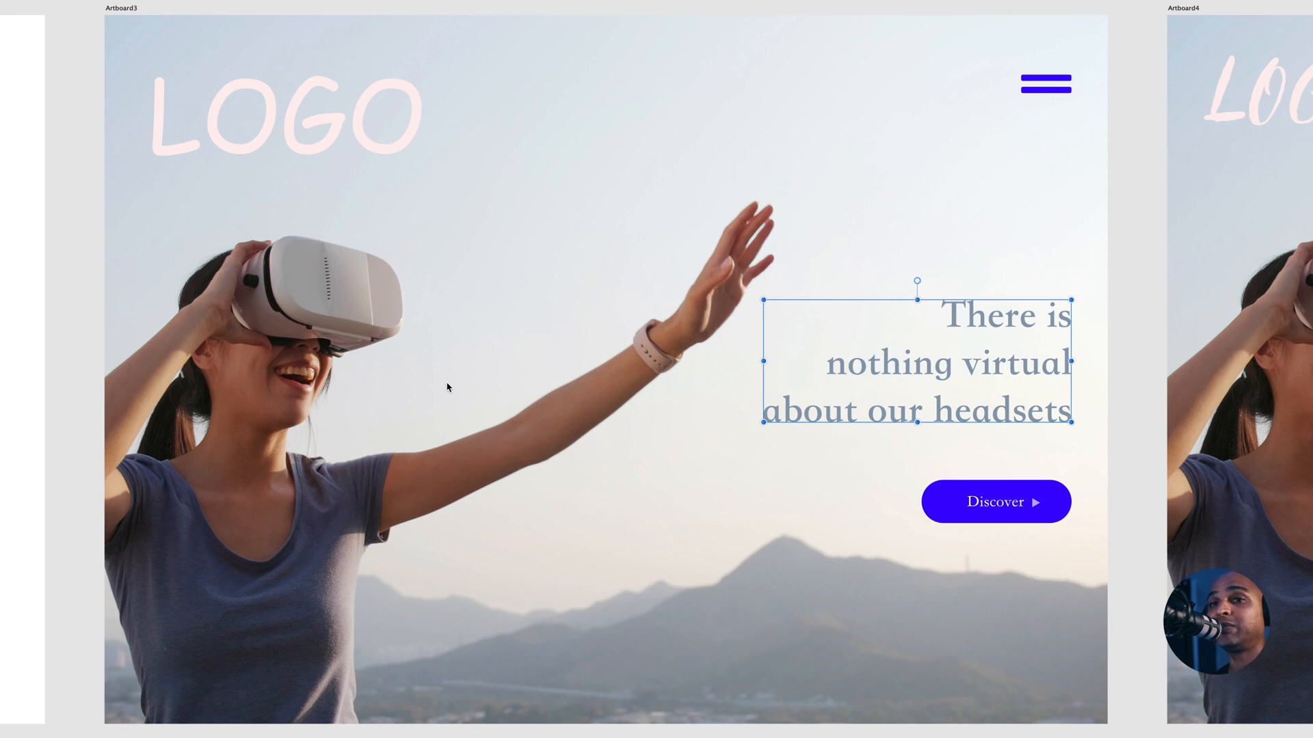
mouse_move(452, 402)
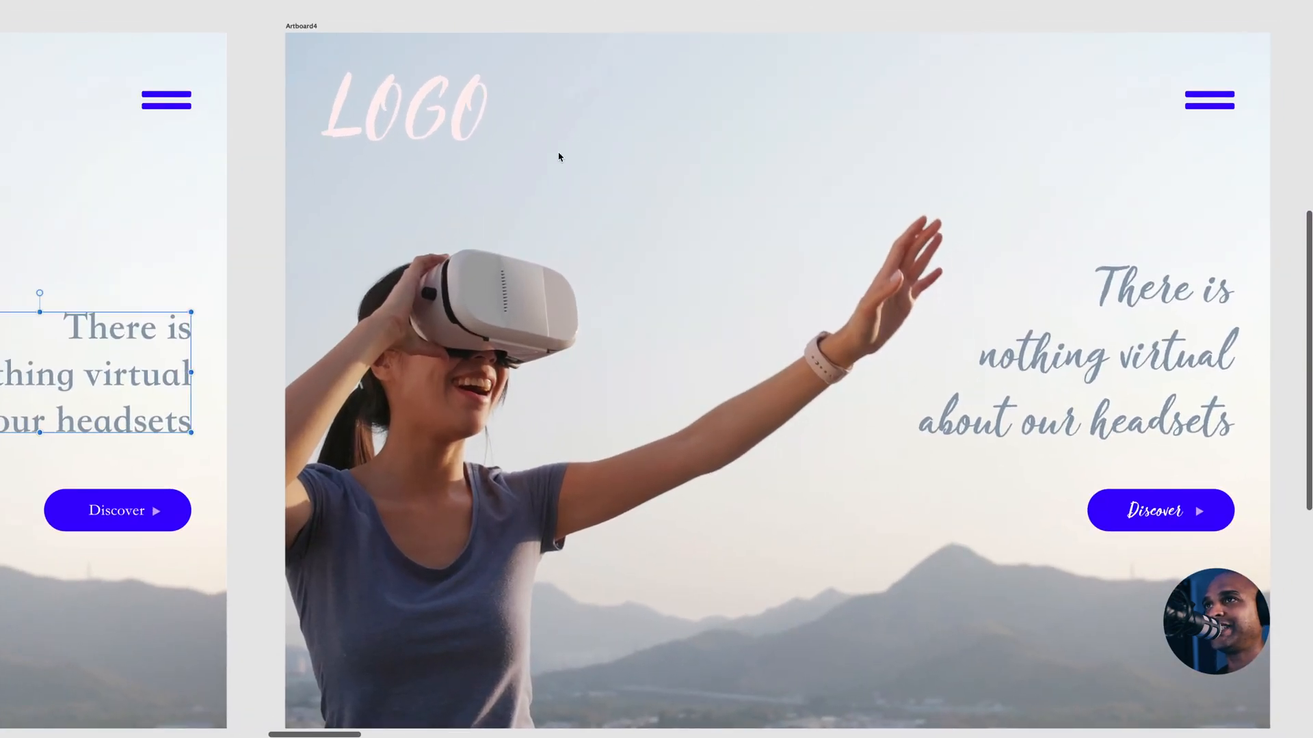
Step: Bring Artboard4 with the handwritten-script VR headset hero into view
click(402, 107)
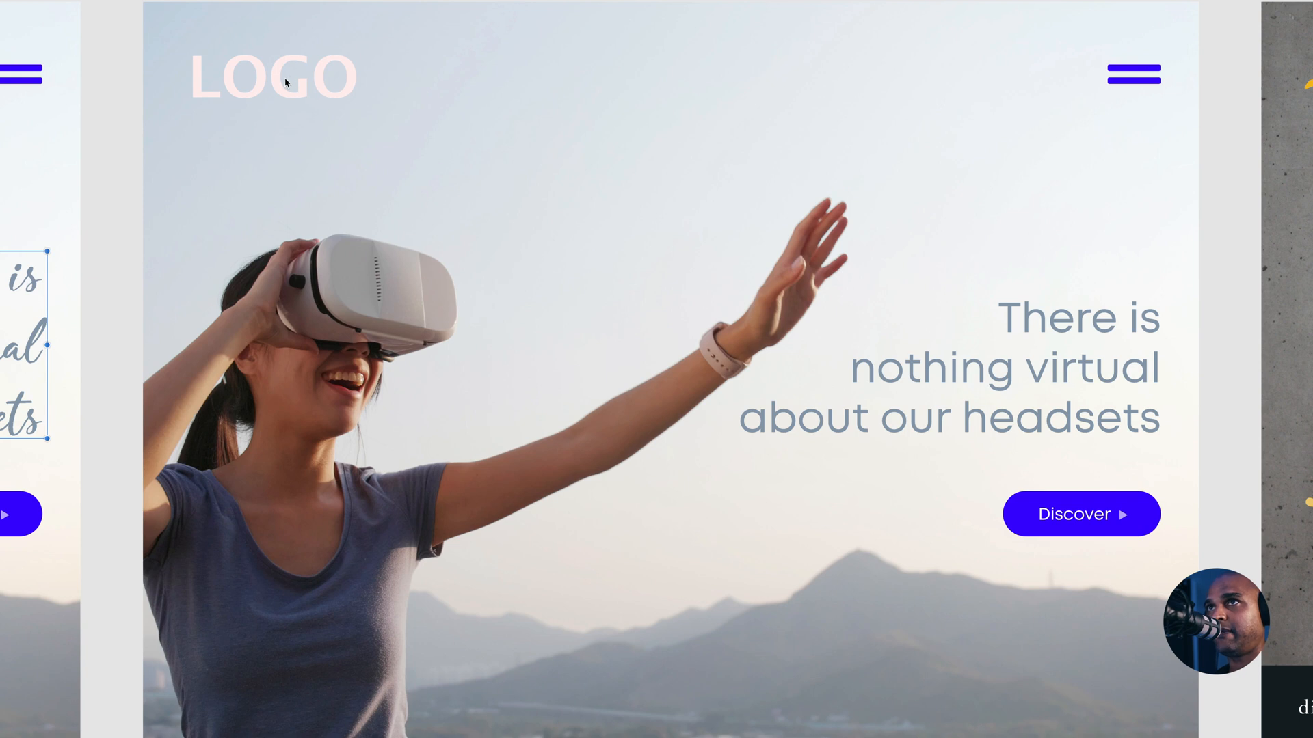
Step: Select the LOGO and headline on Artboard5 to check their rounded sans-serif font
click(272, 77)
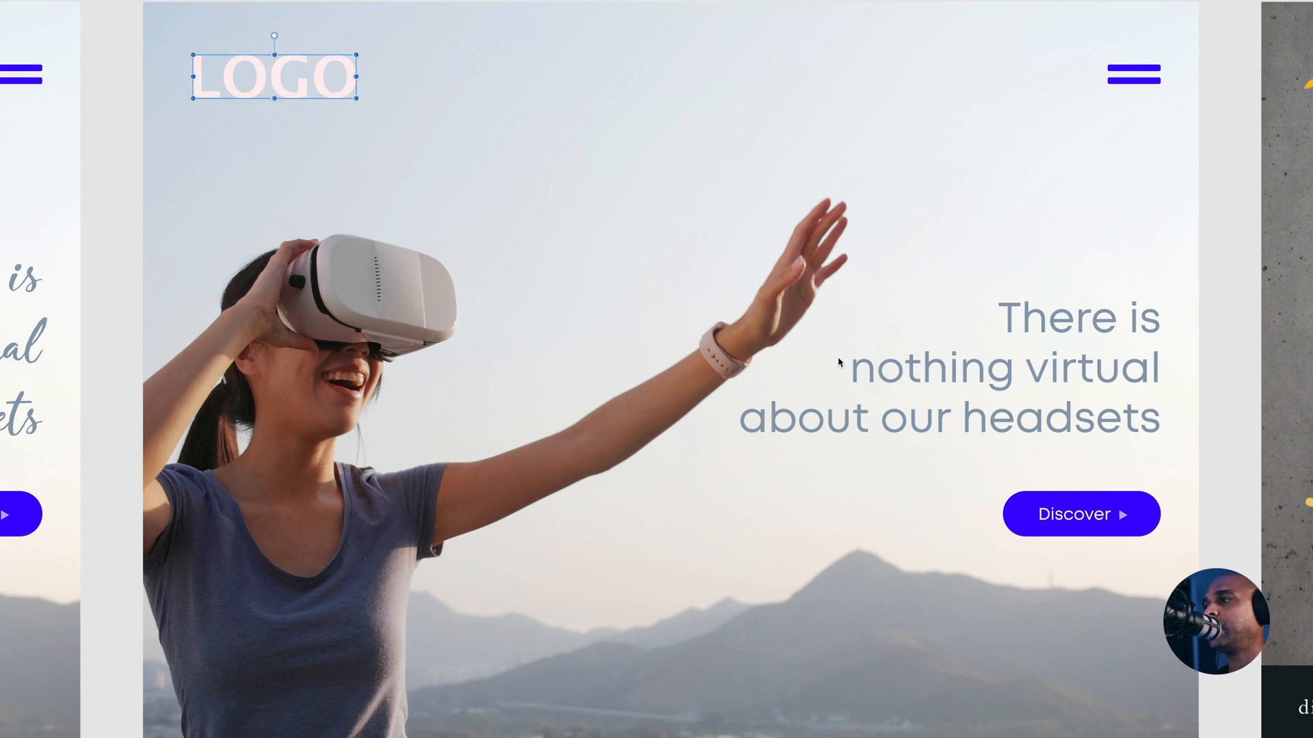
click(951, 366)
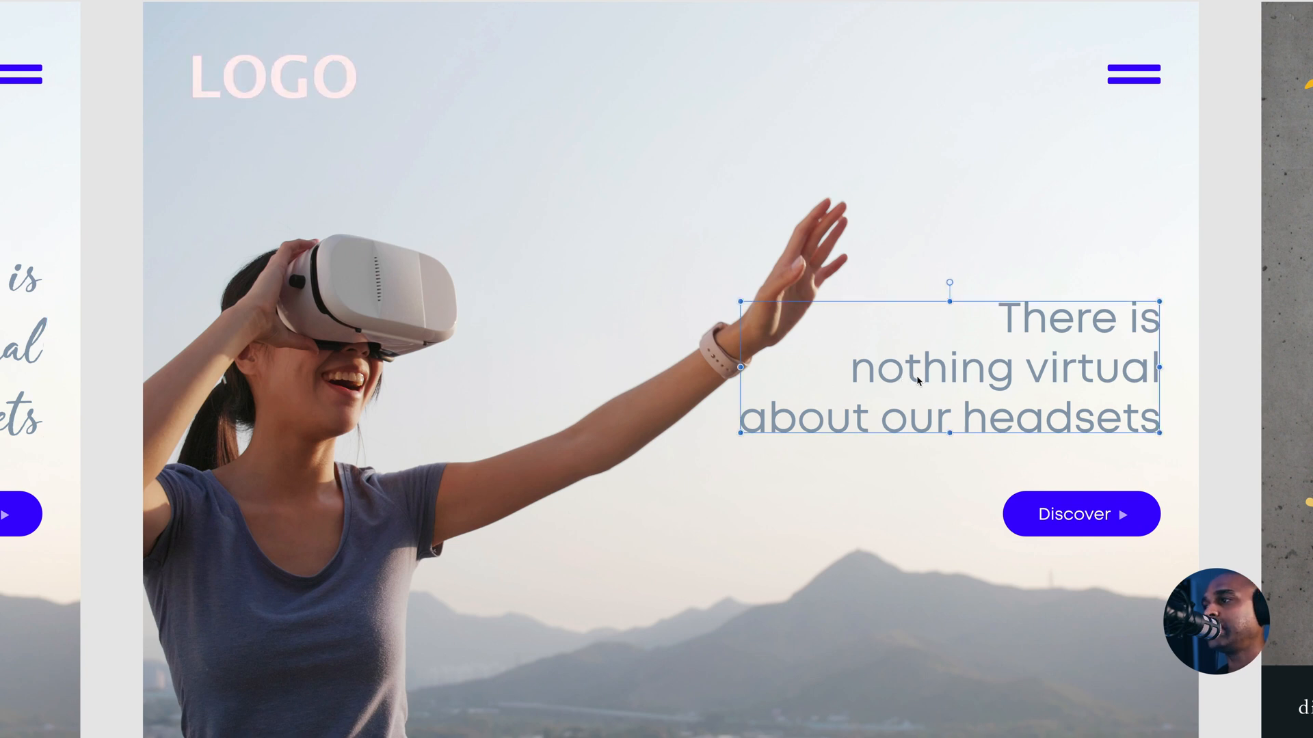
mouse_move(1053, 526)
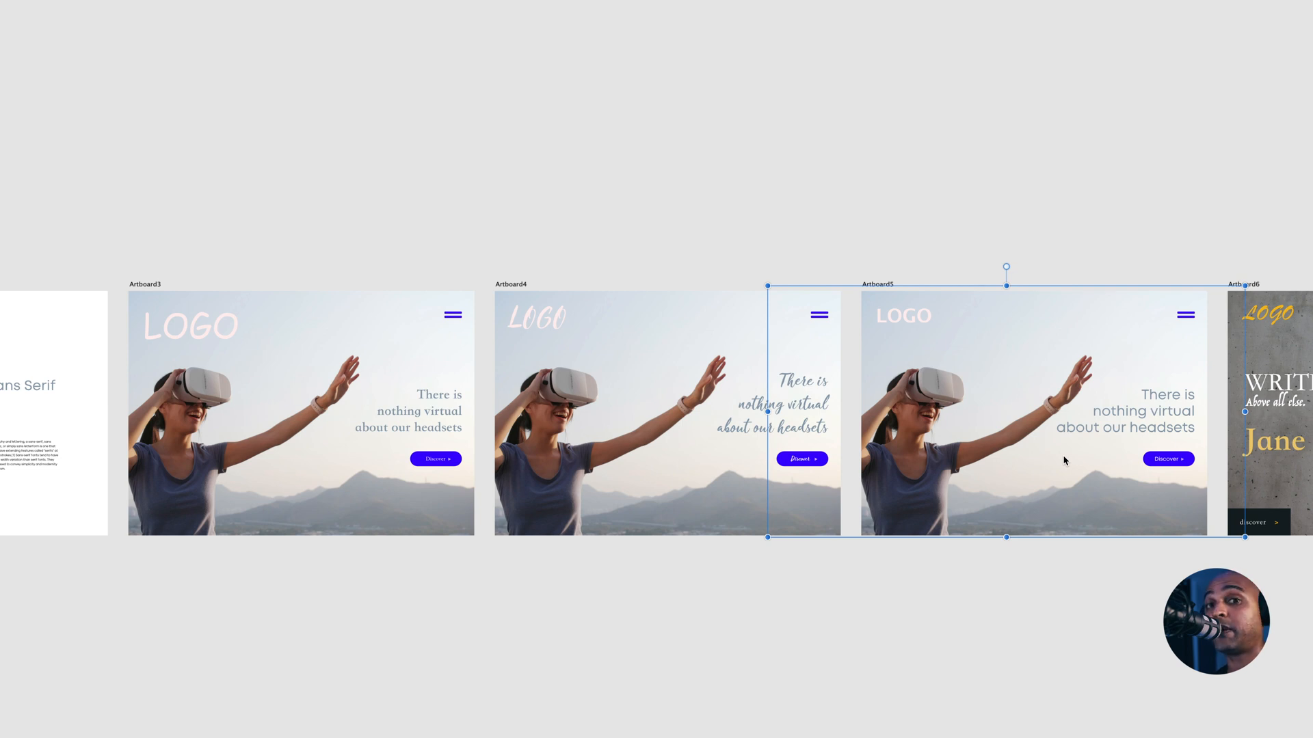
mouse_move(1028, 464)
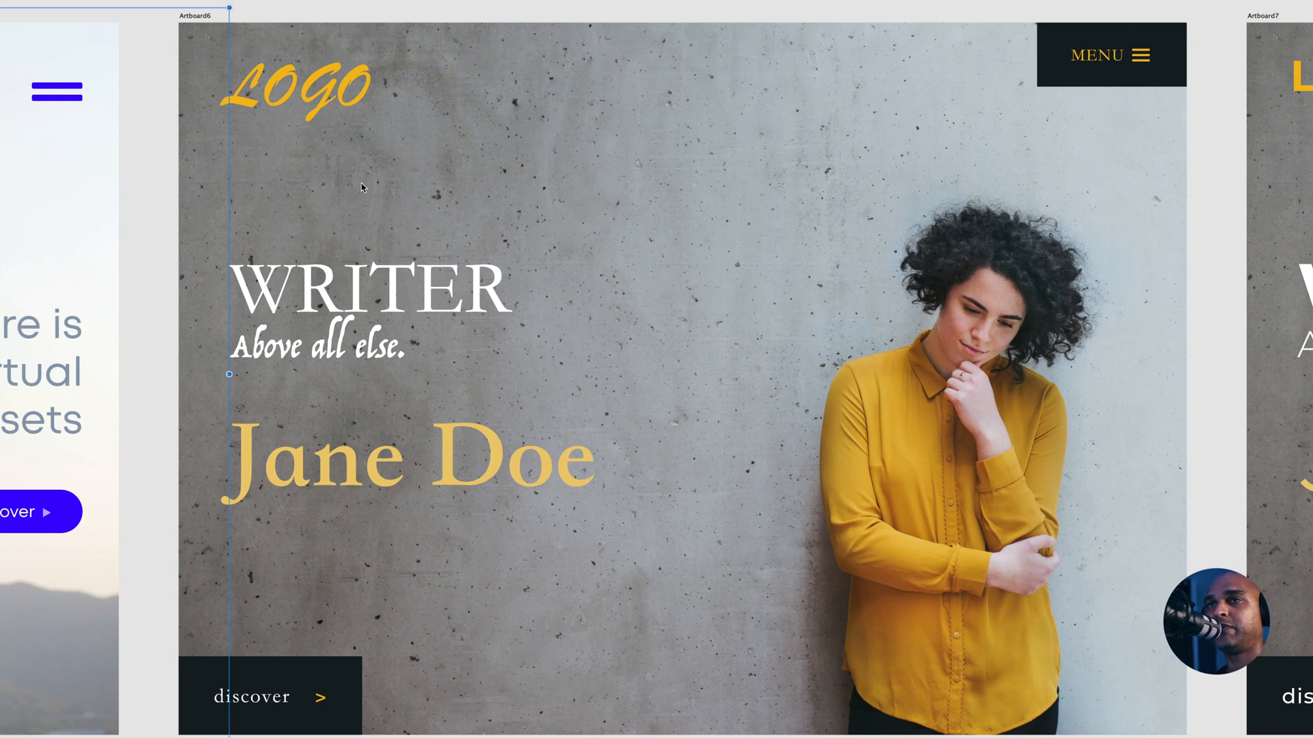
mouse_move(342, 189)
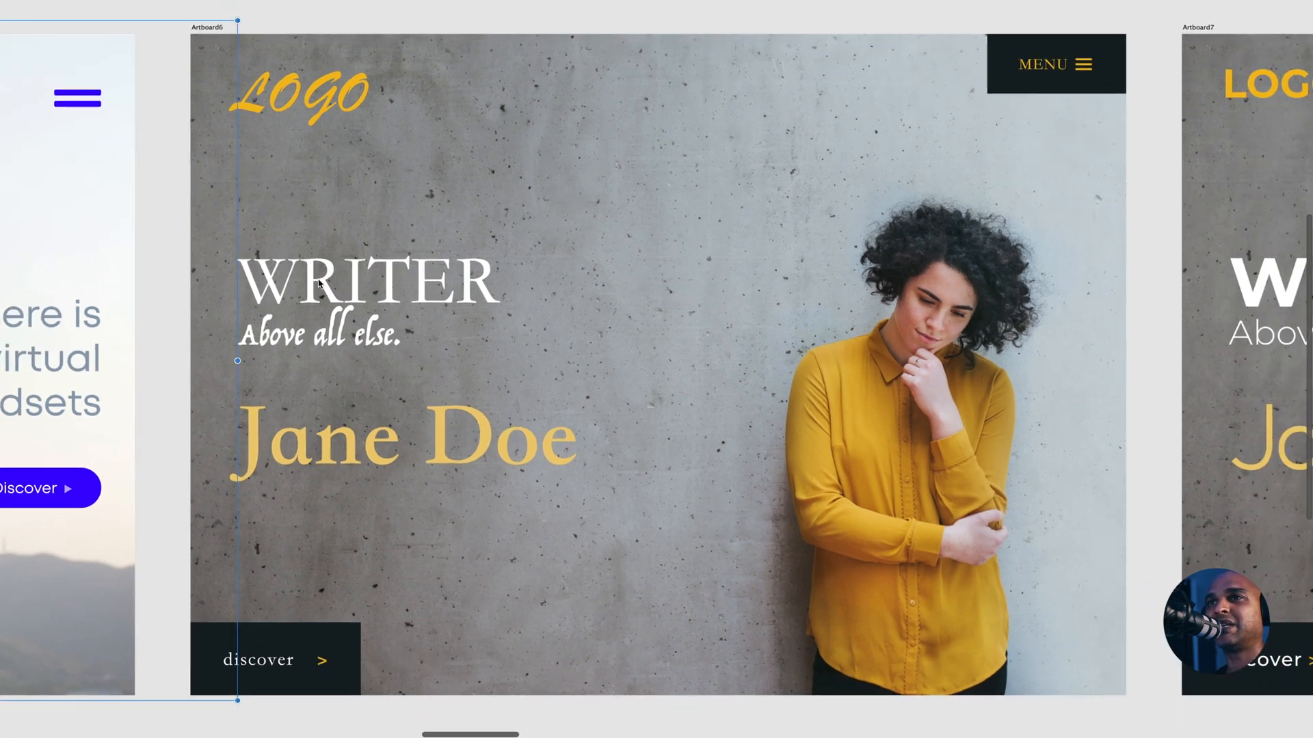
Step: Select the 'Above all else' tagline and discover button on Artboard6 to inspect their fonts
click(367, 281)
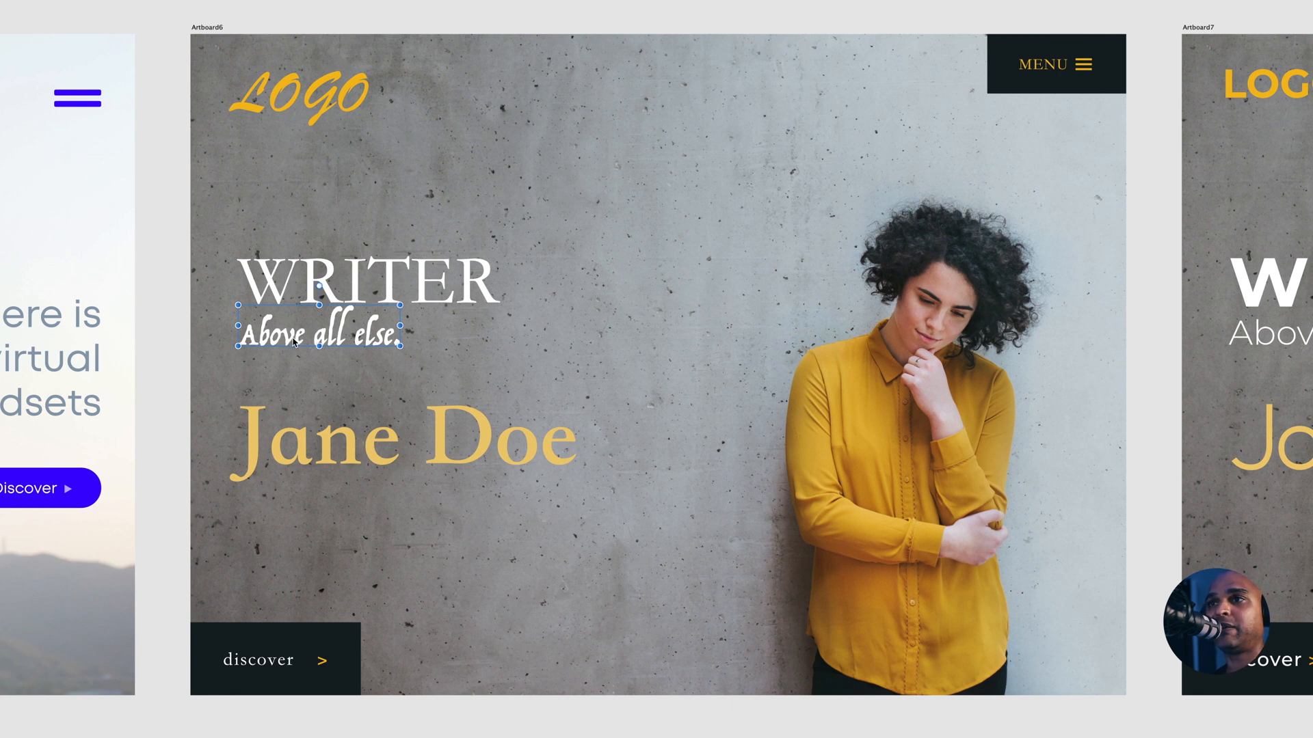
click(402, 439)
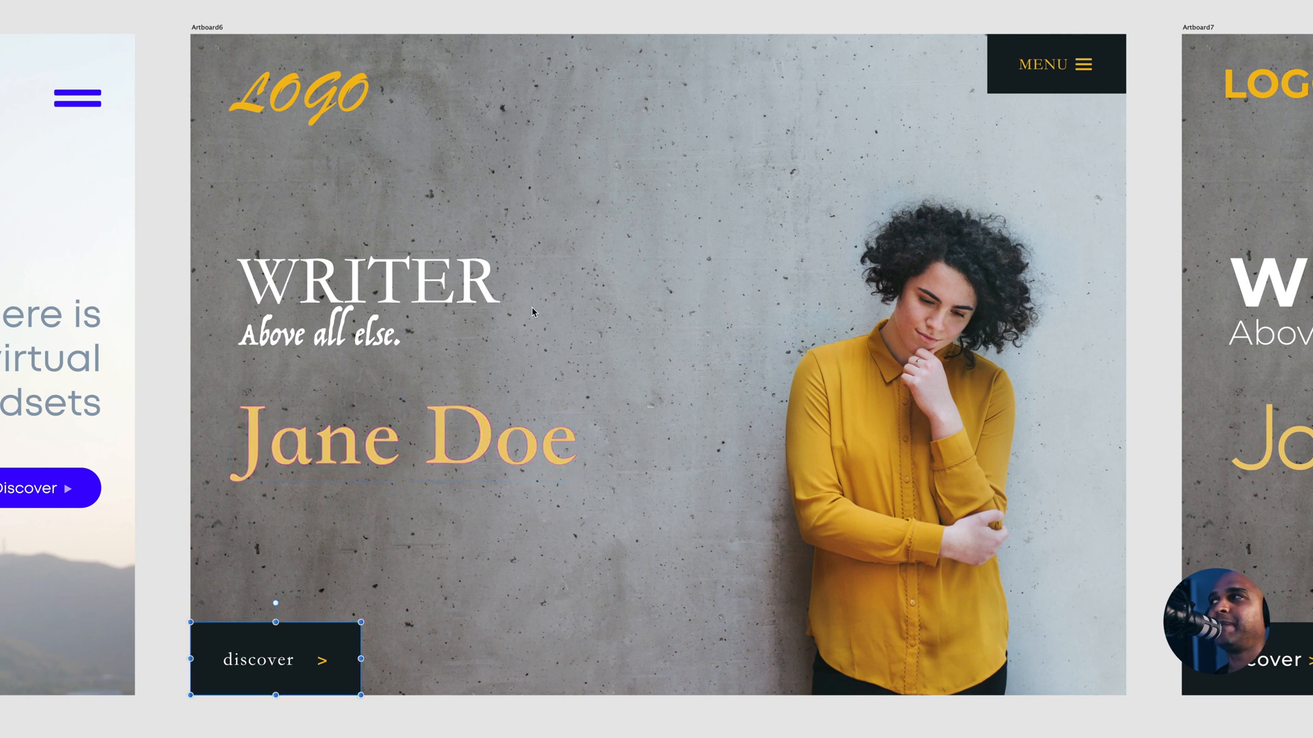
mouse_move(608, 294)
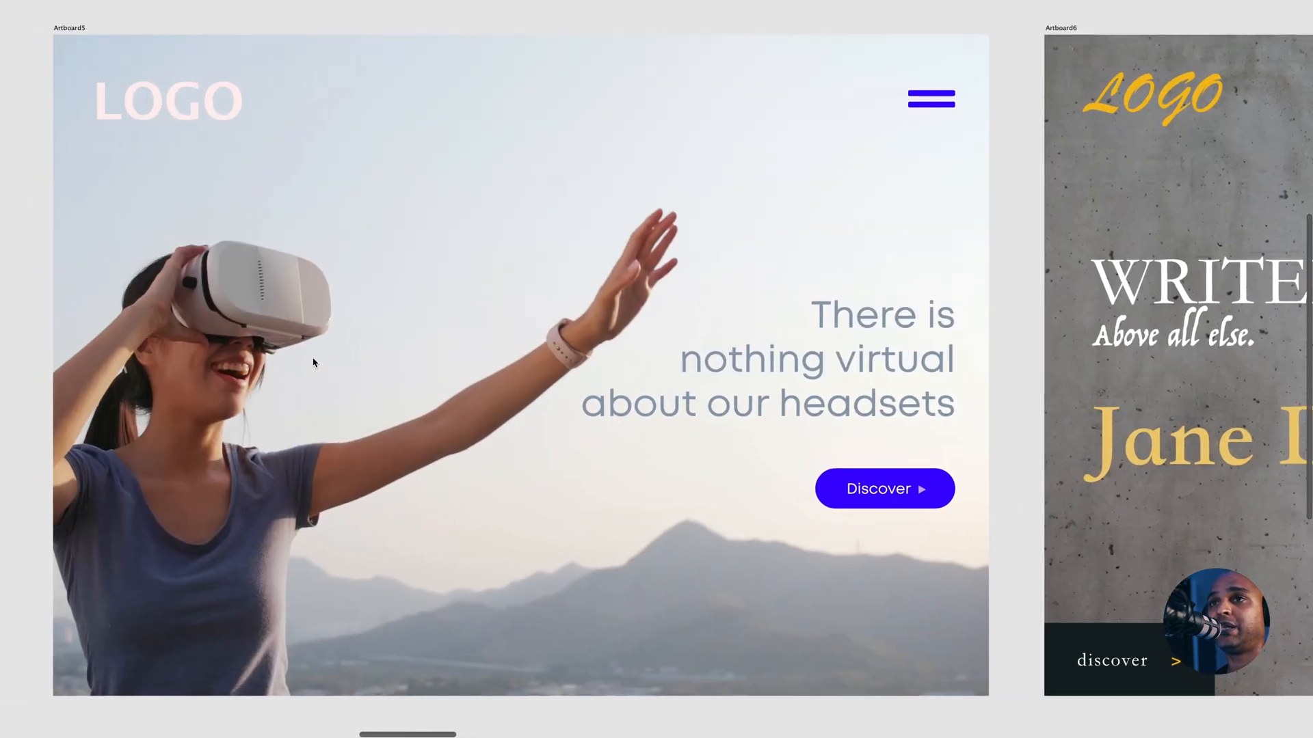
Step: Select the discover button on Artboard8 to check its sans-serif font
click(1131, 660)
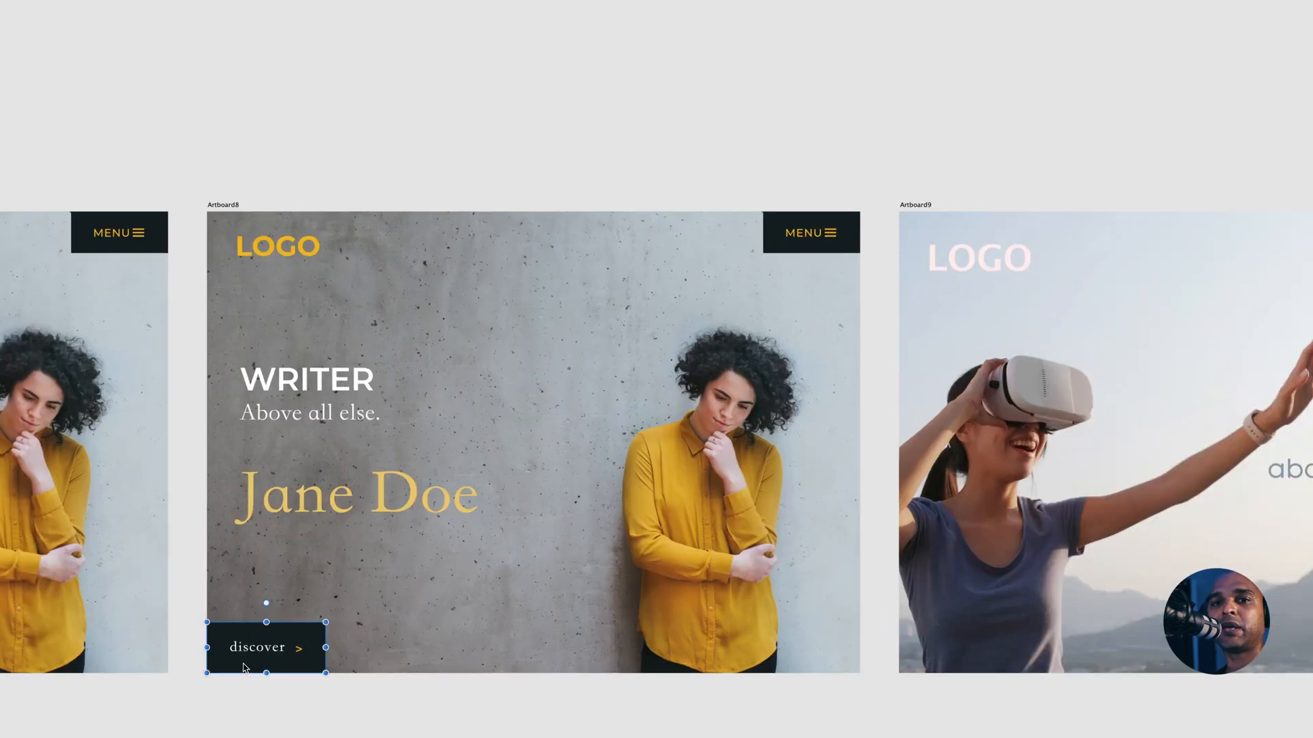
mouse_move(277, 575)
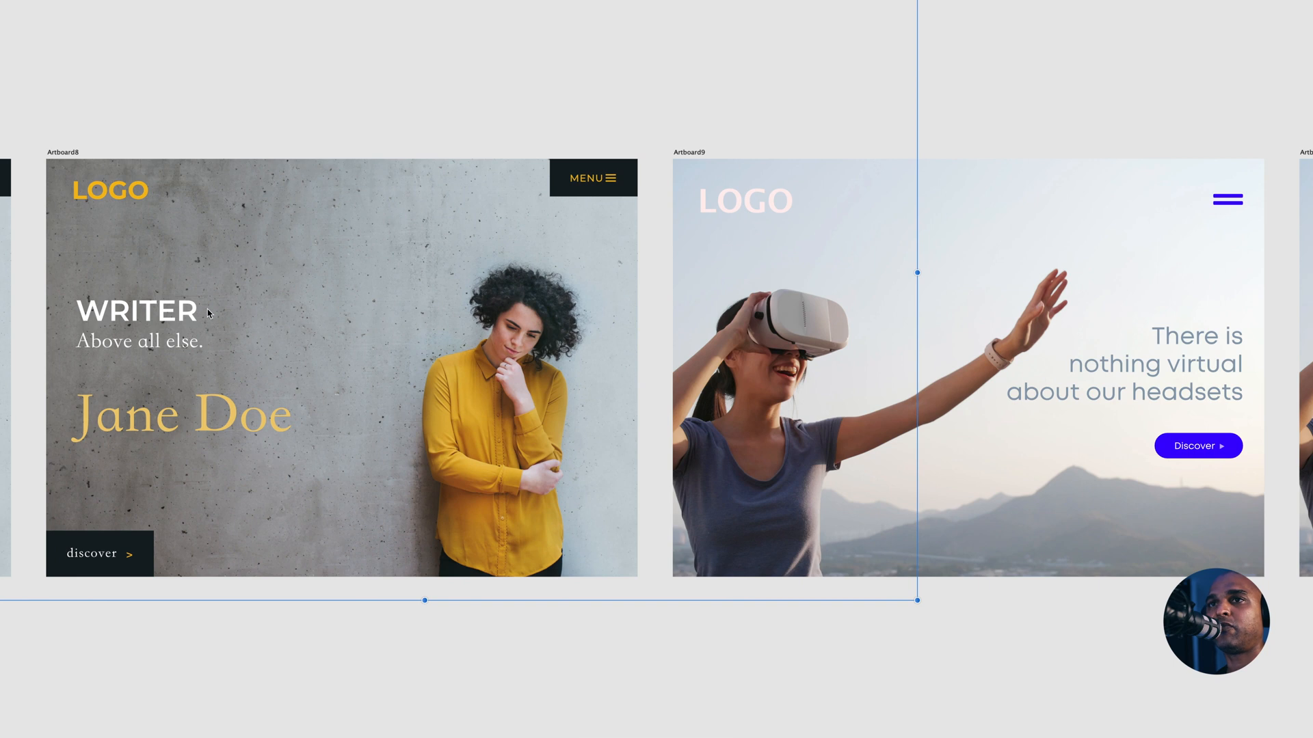
mouse_move(282, 423)
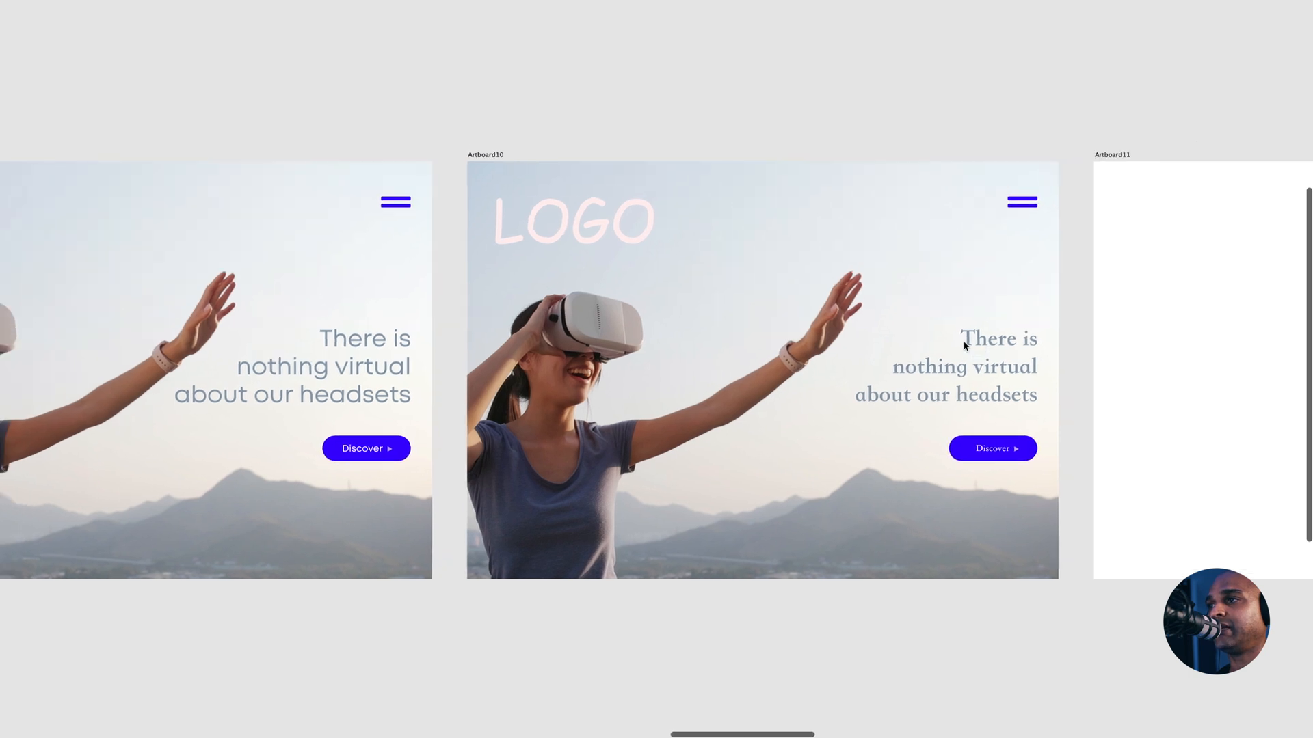
click(962, 346)
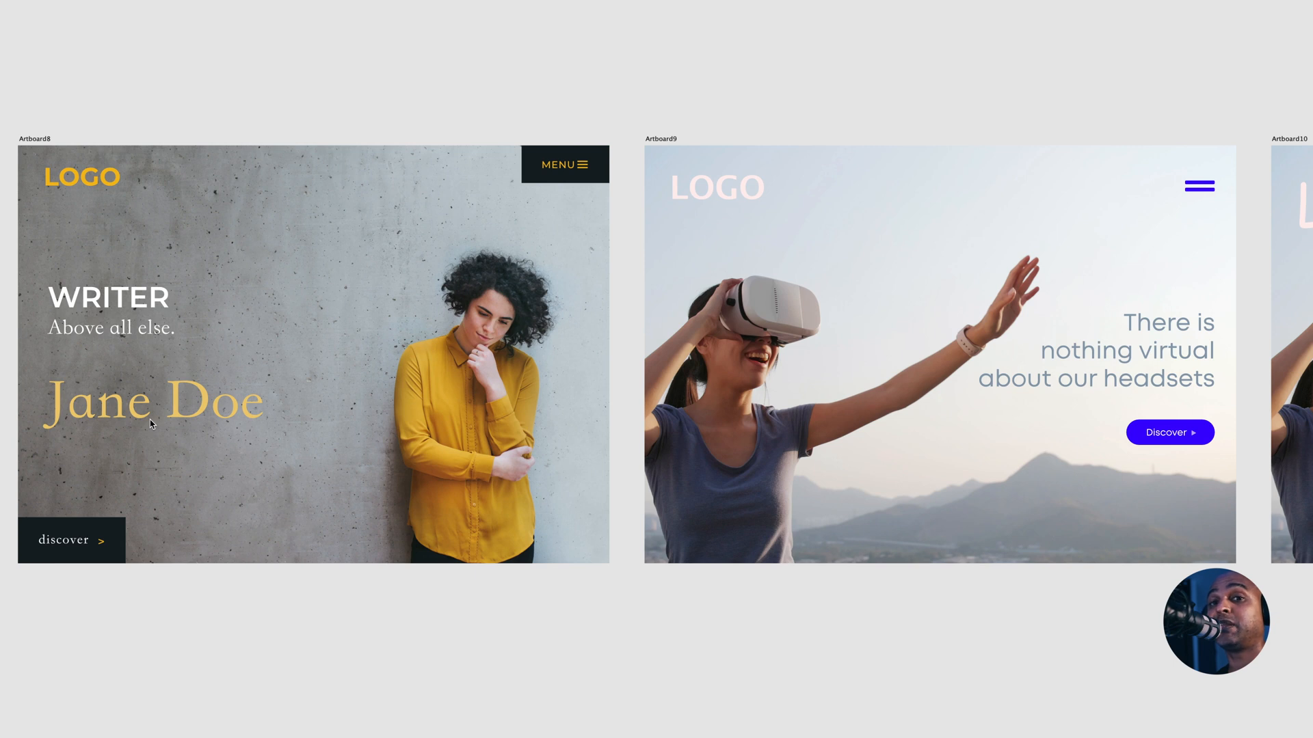
mouse_move(23, 349)
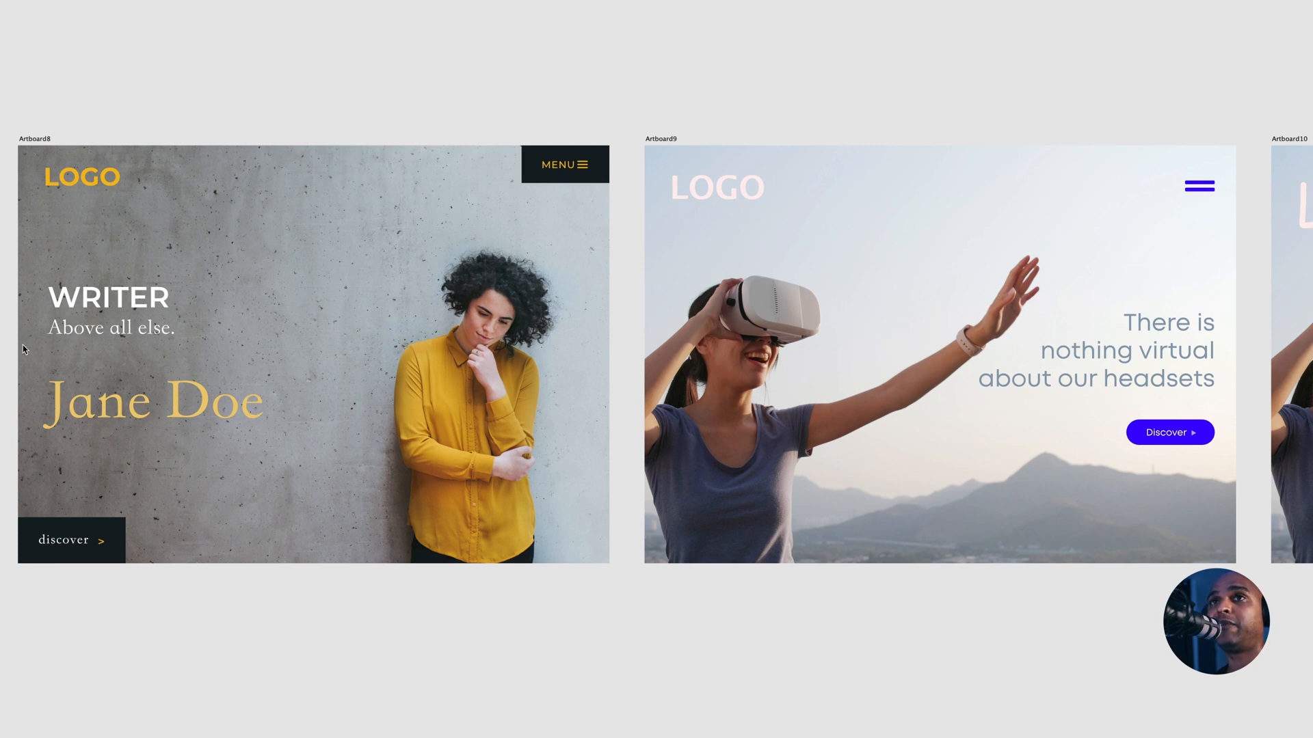
click(81, 177)
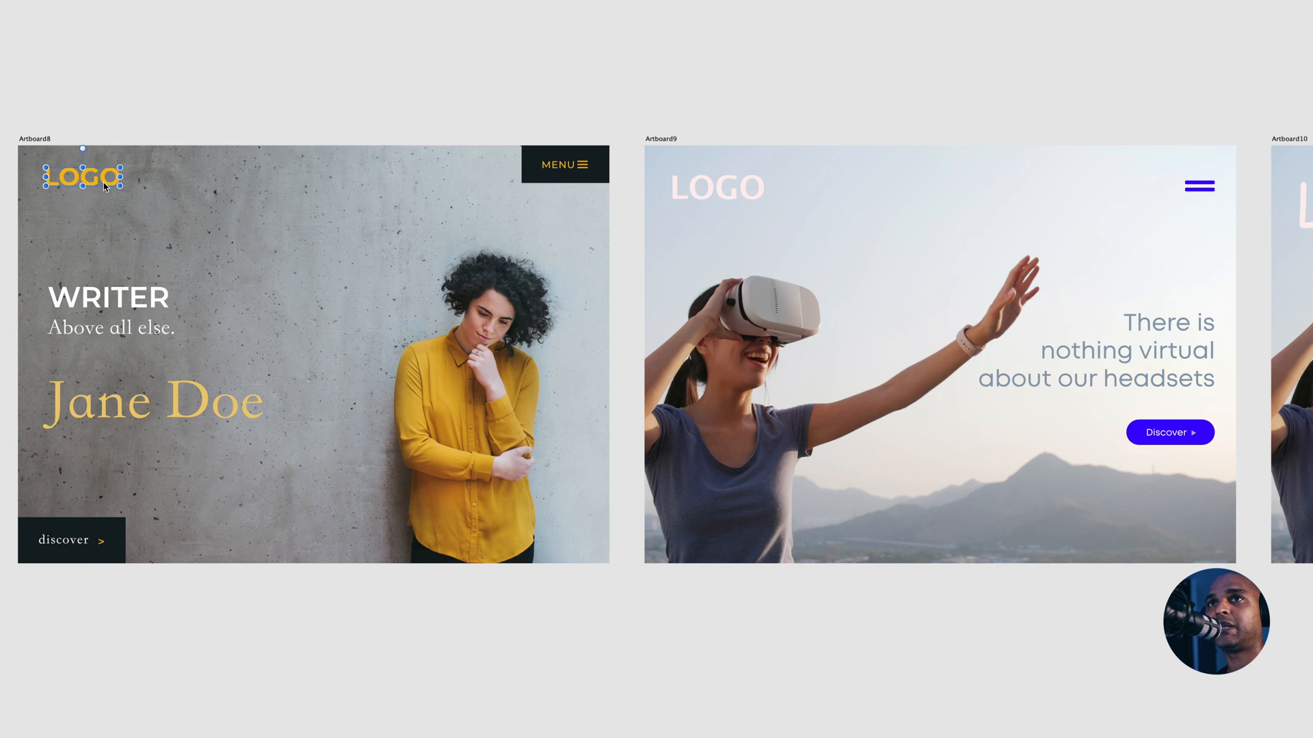
mouse_move(99, 305)
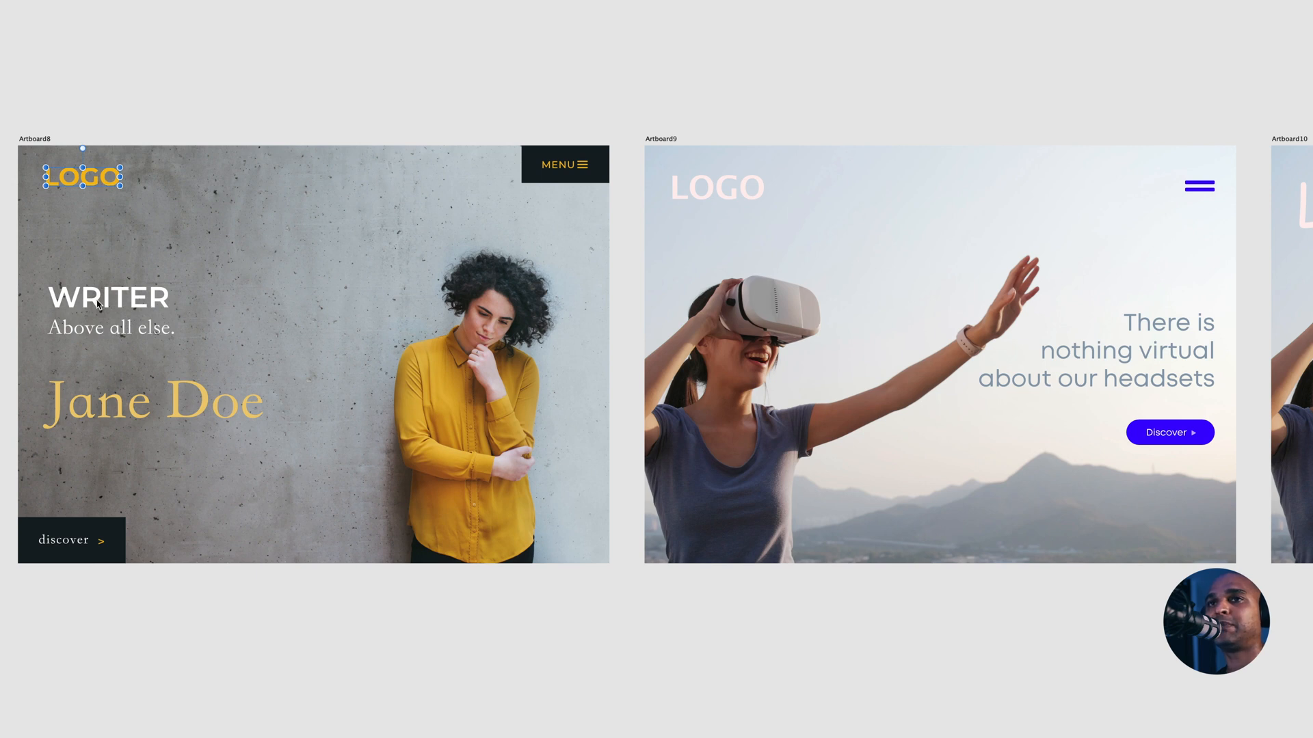
mouse_move(137, 435)
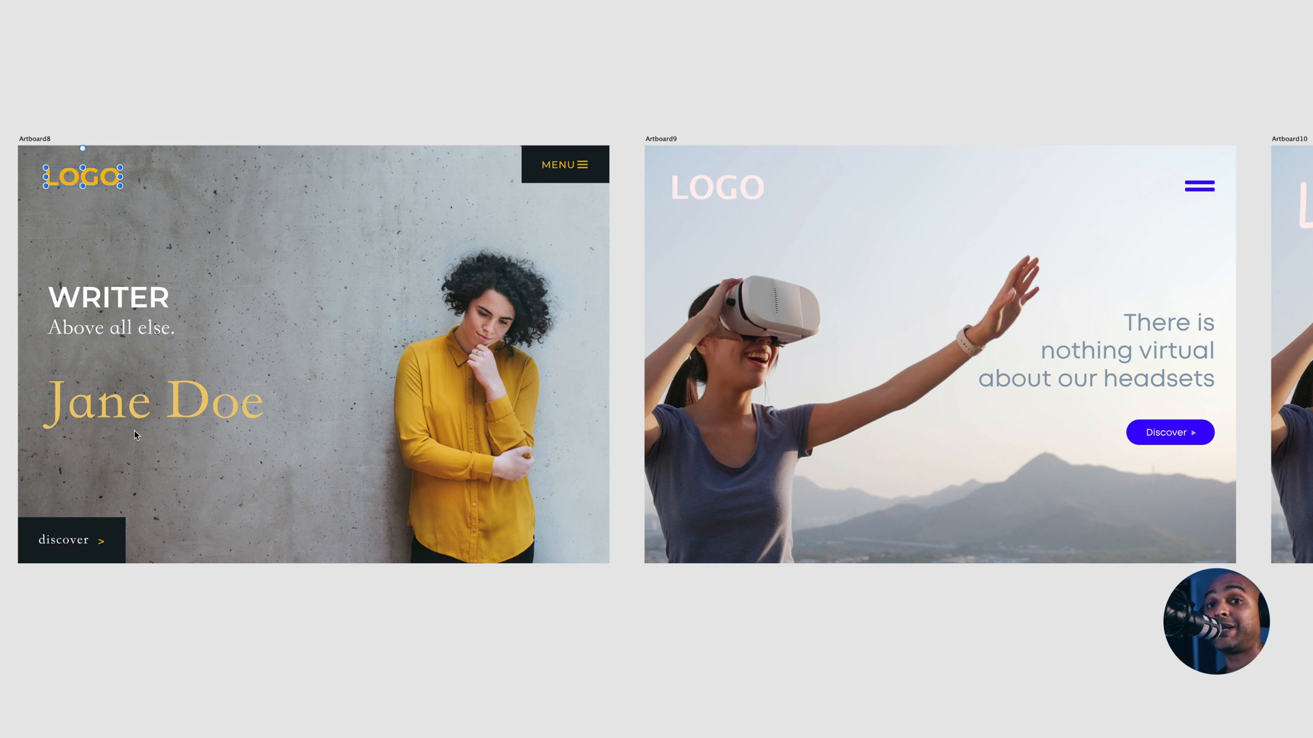
mouse_move(160, 424)
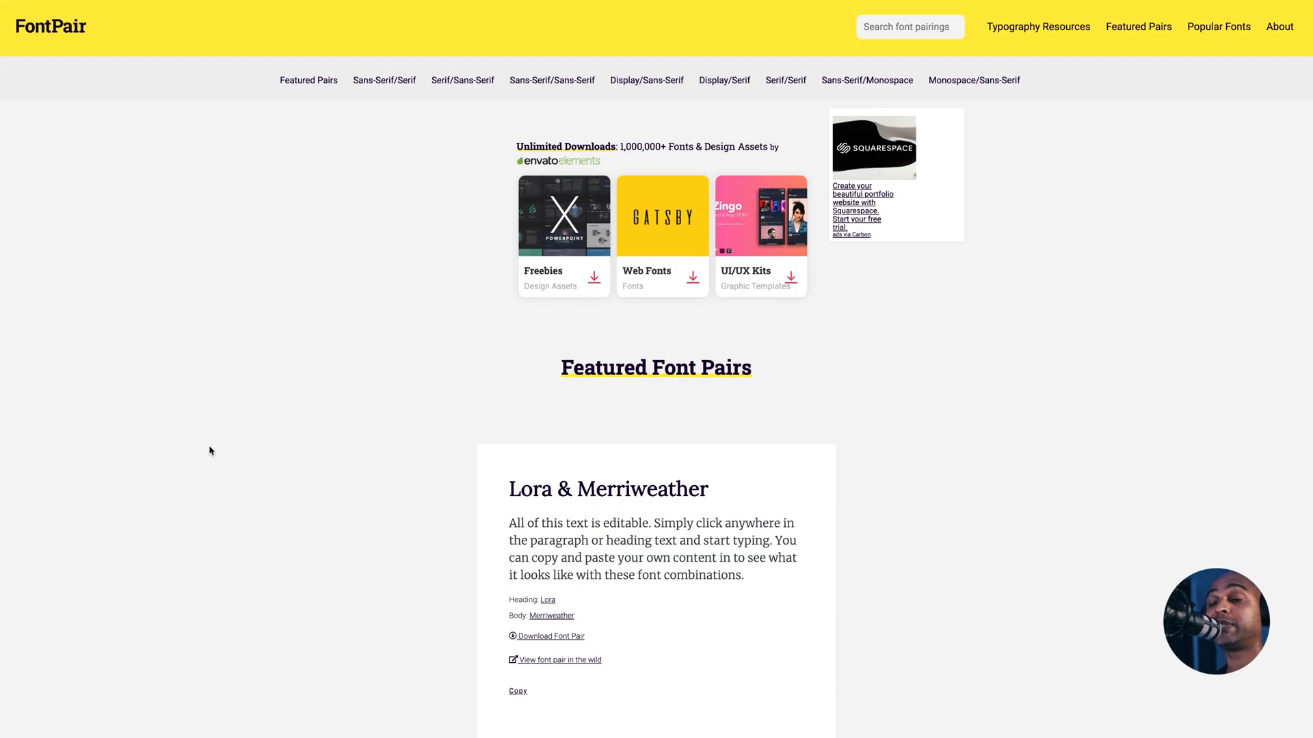
mouse_move(204, 422)
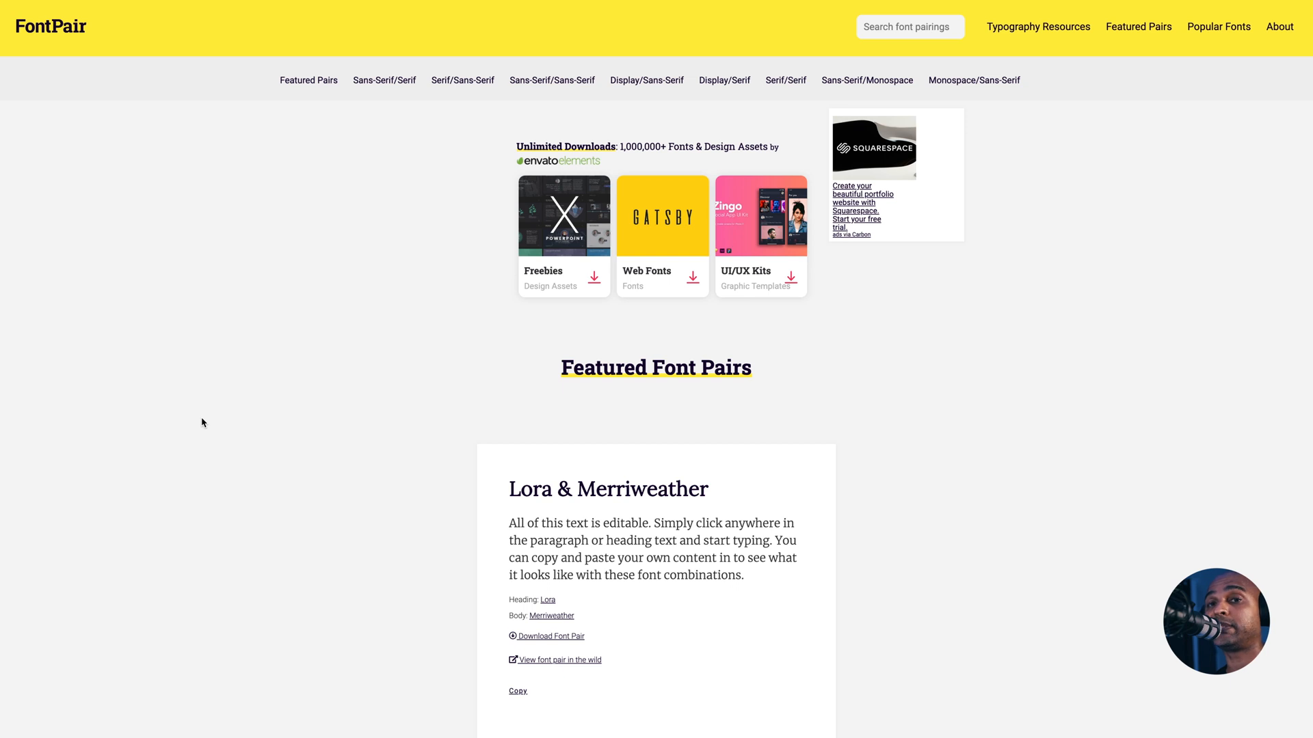
mouse_move(88, 38)
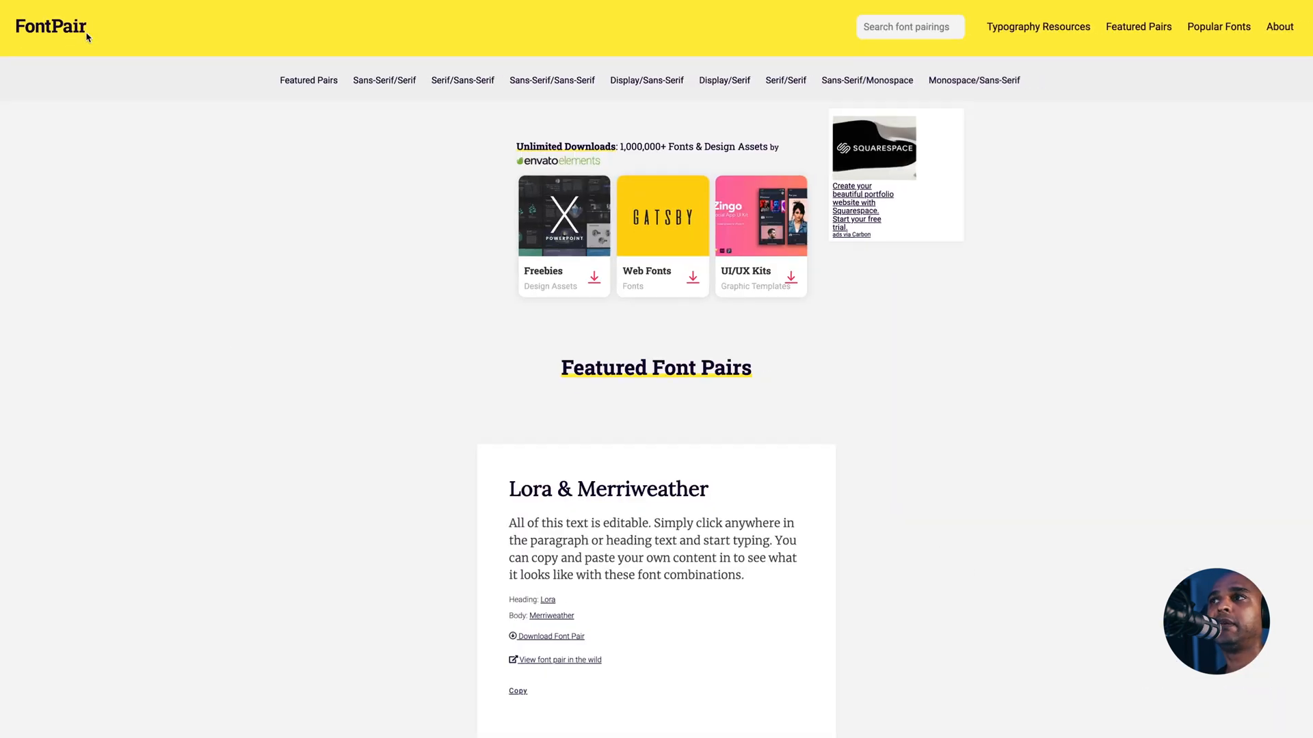
mouse_move(301, 397)
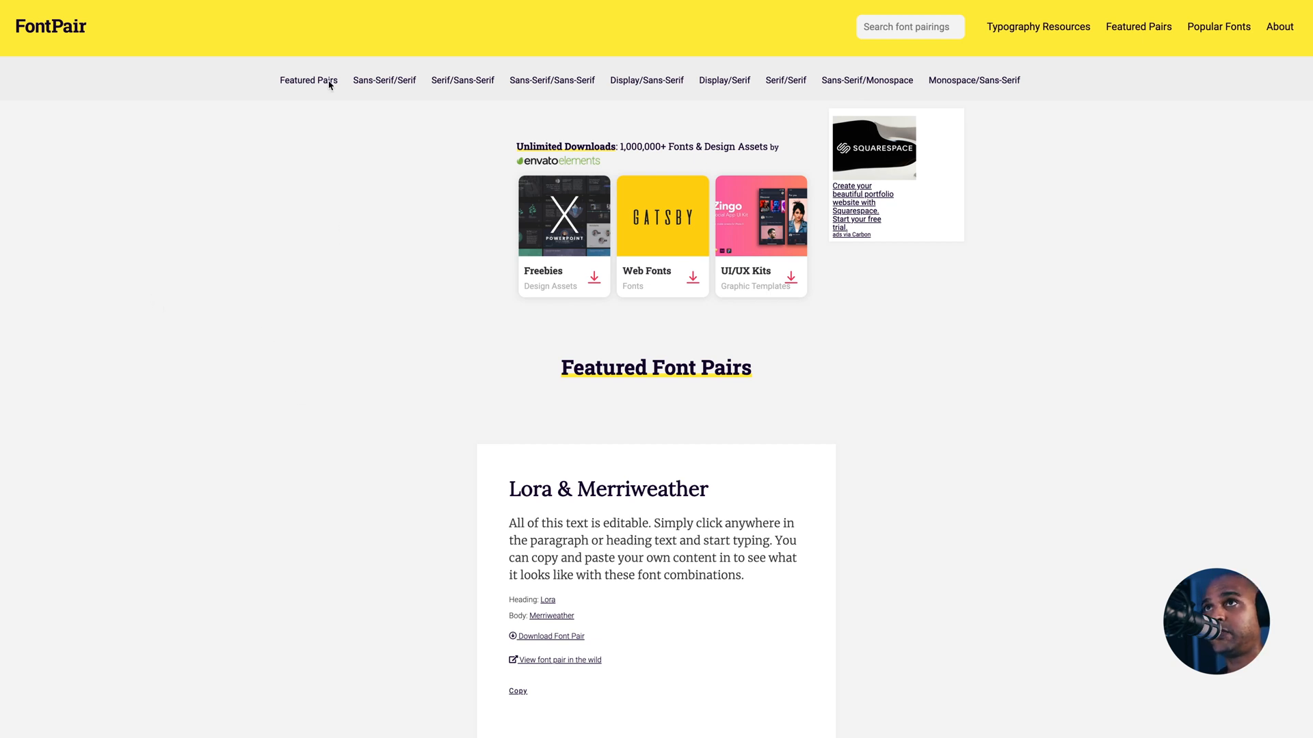
Step: Browse FontPair categories through Sans-Serif/Sans-Serif to the Display/Sans-Serif pairings
scroll(down, 3)
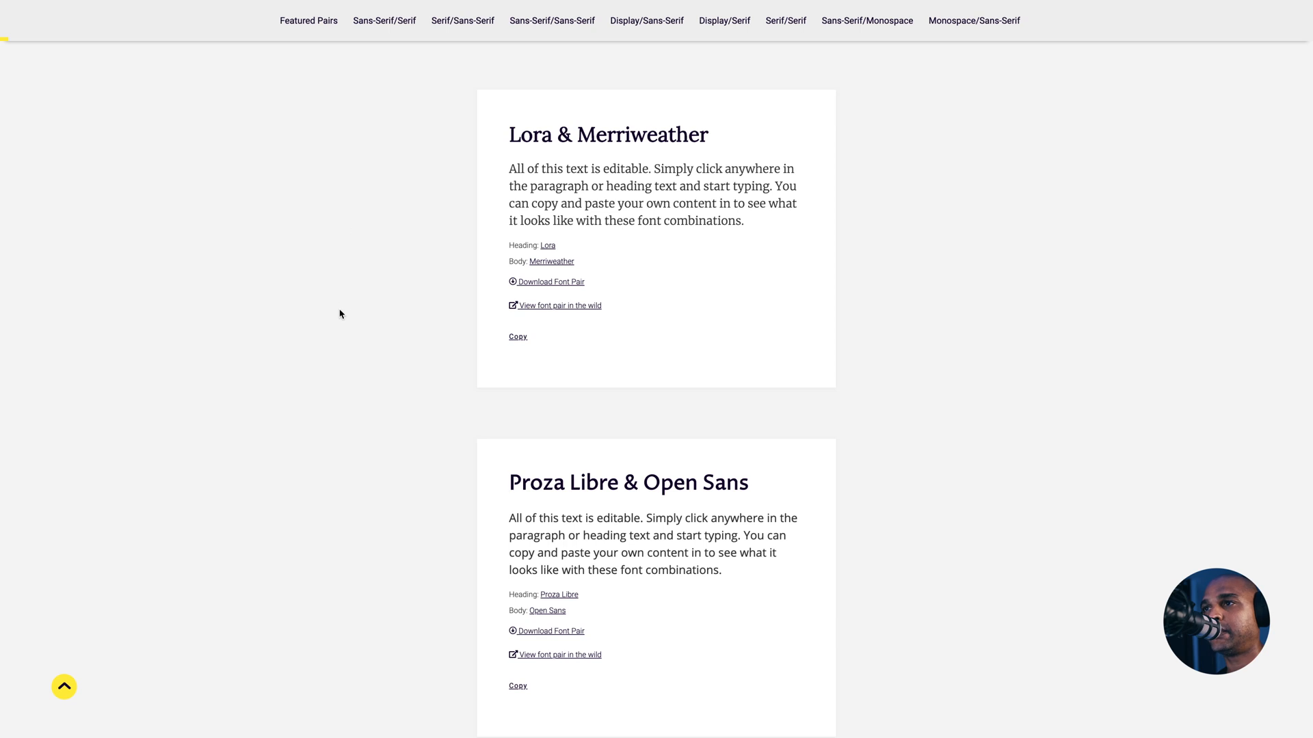
scroll(down, 3)
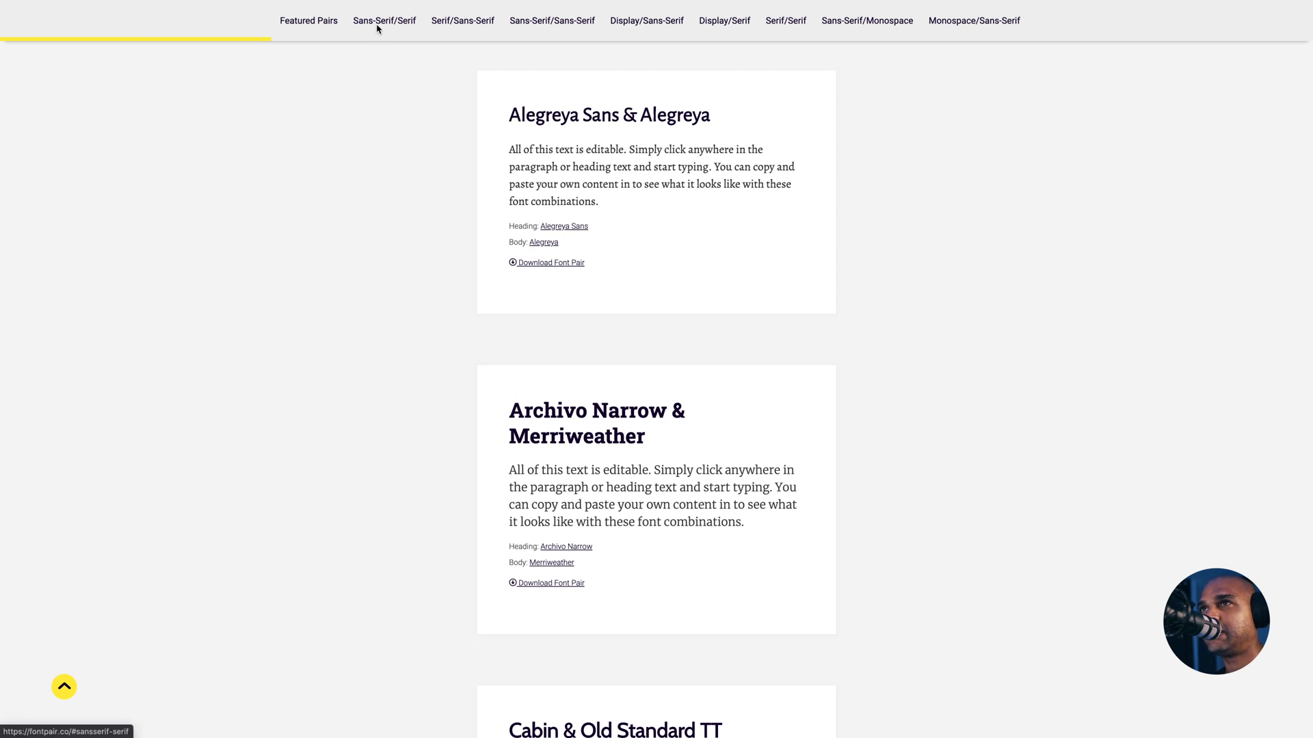
click(461, 20)
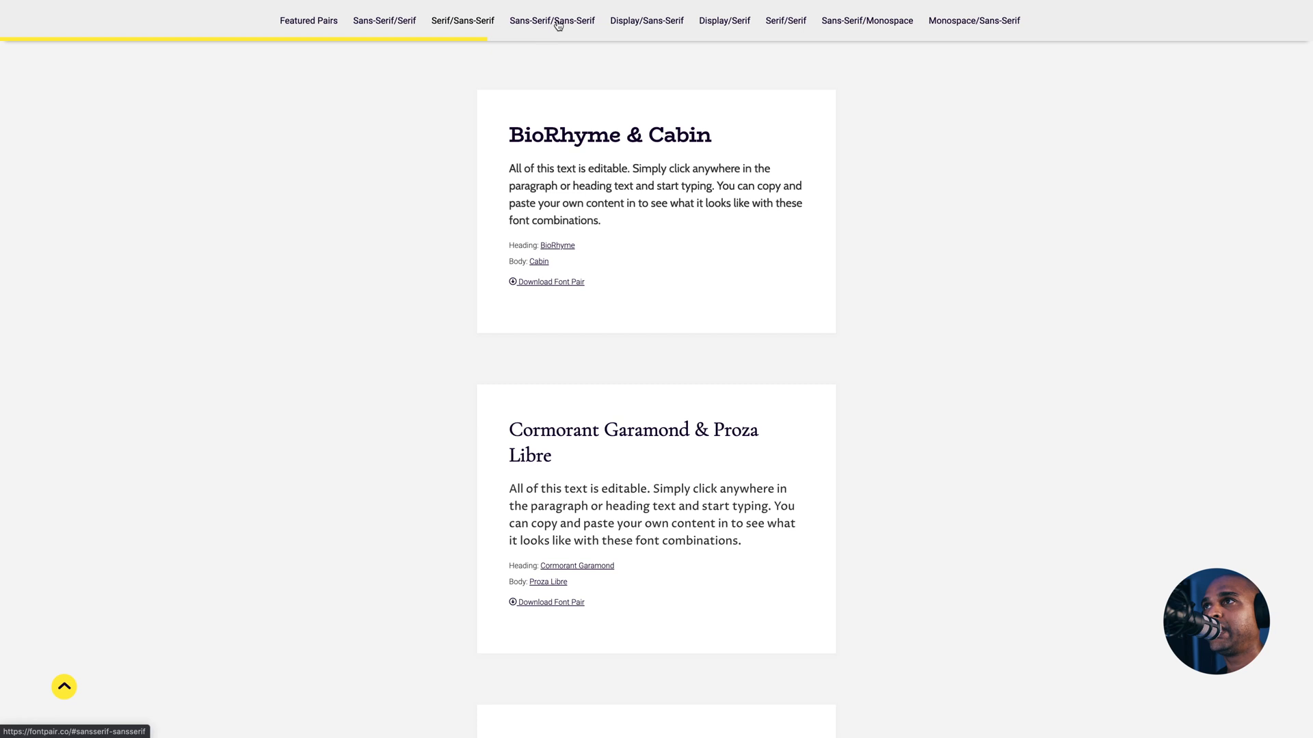
click(551, 20)
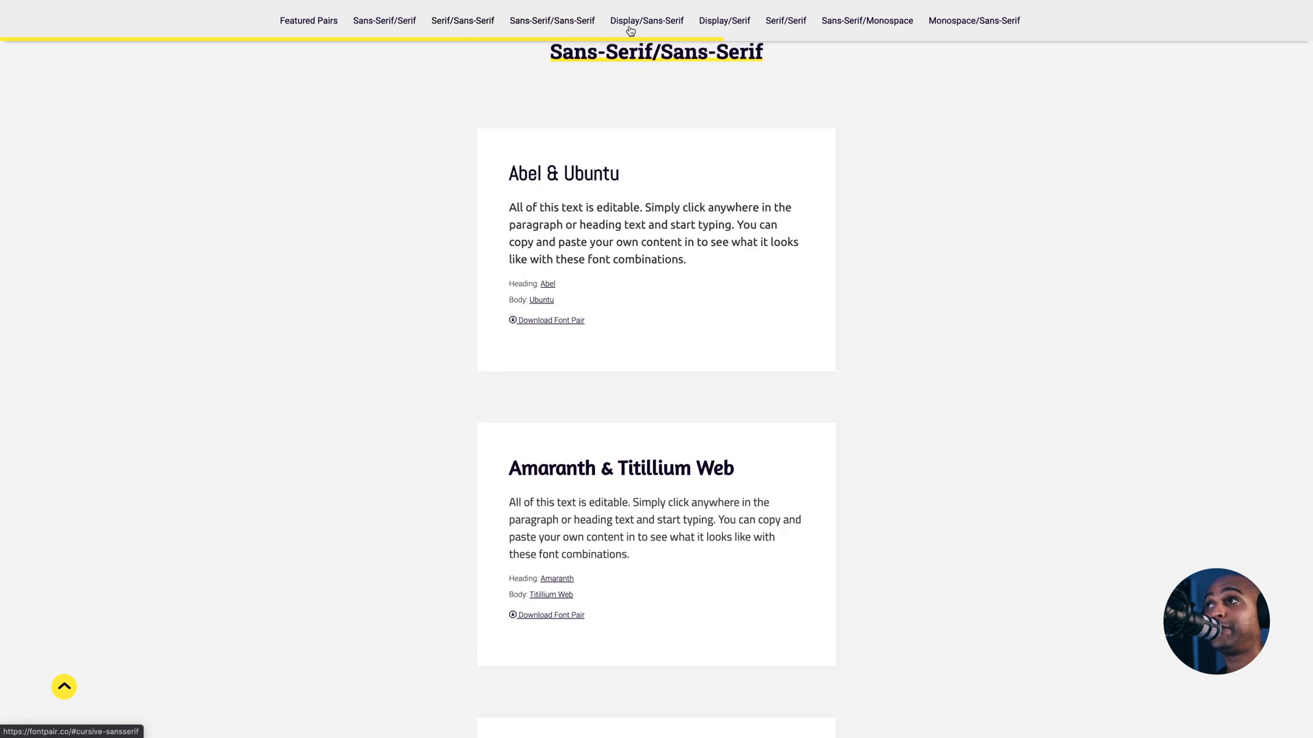
click(646, 21)
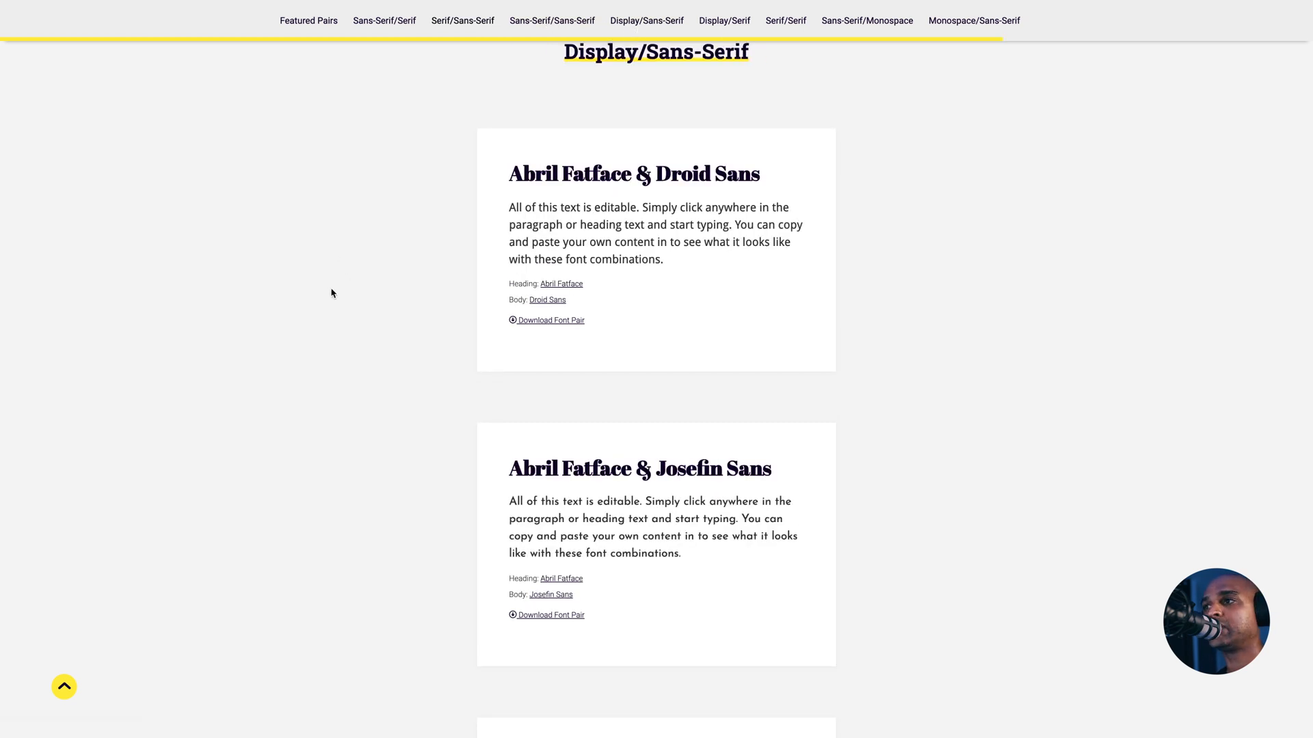
Step: Scroll the Display/Sans-Serif list down to the Lobster & Cabin pairing
scroll(down, 3)
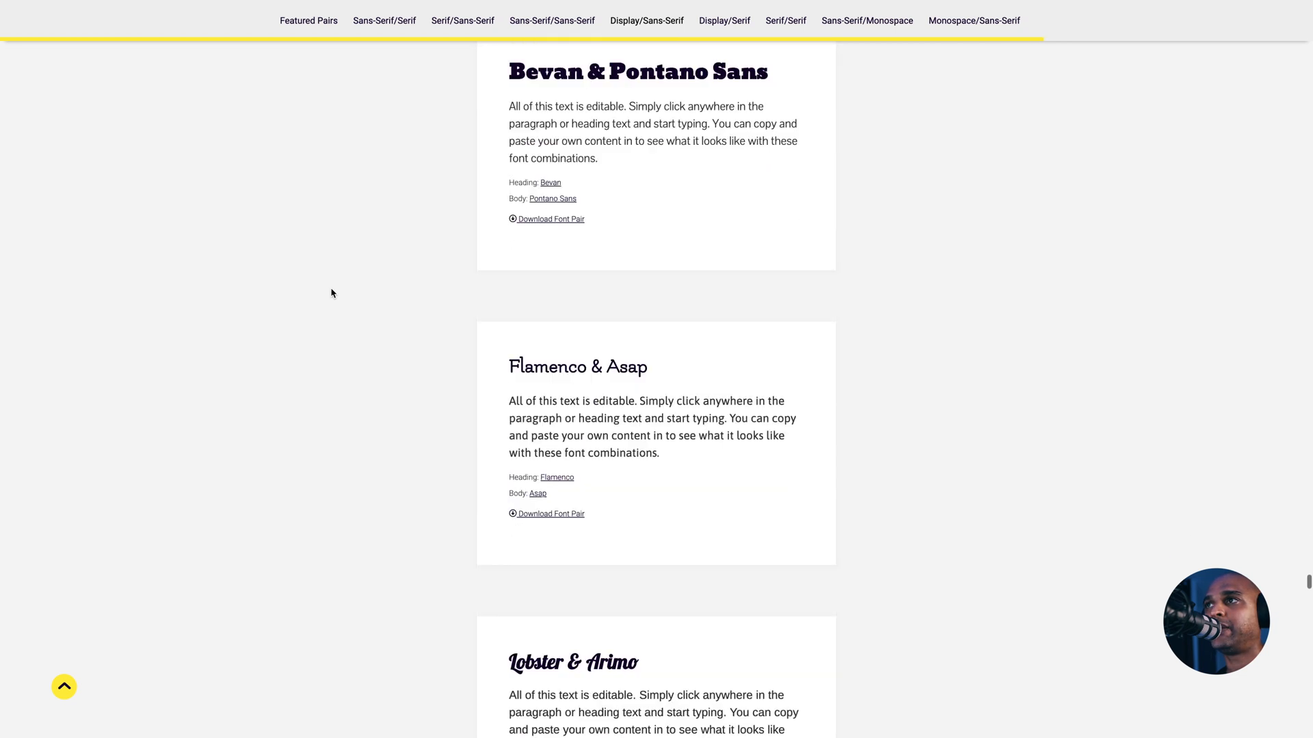
scroll(down, 3)
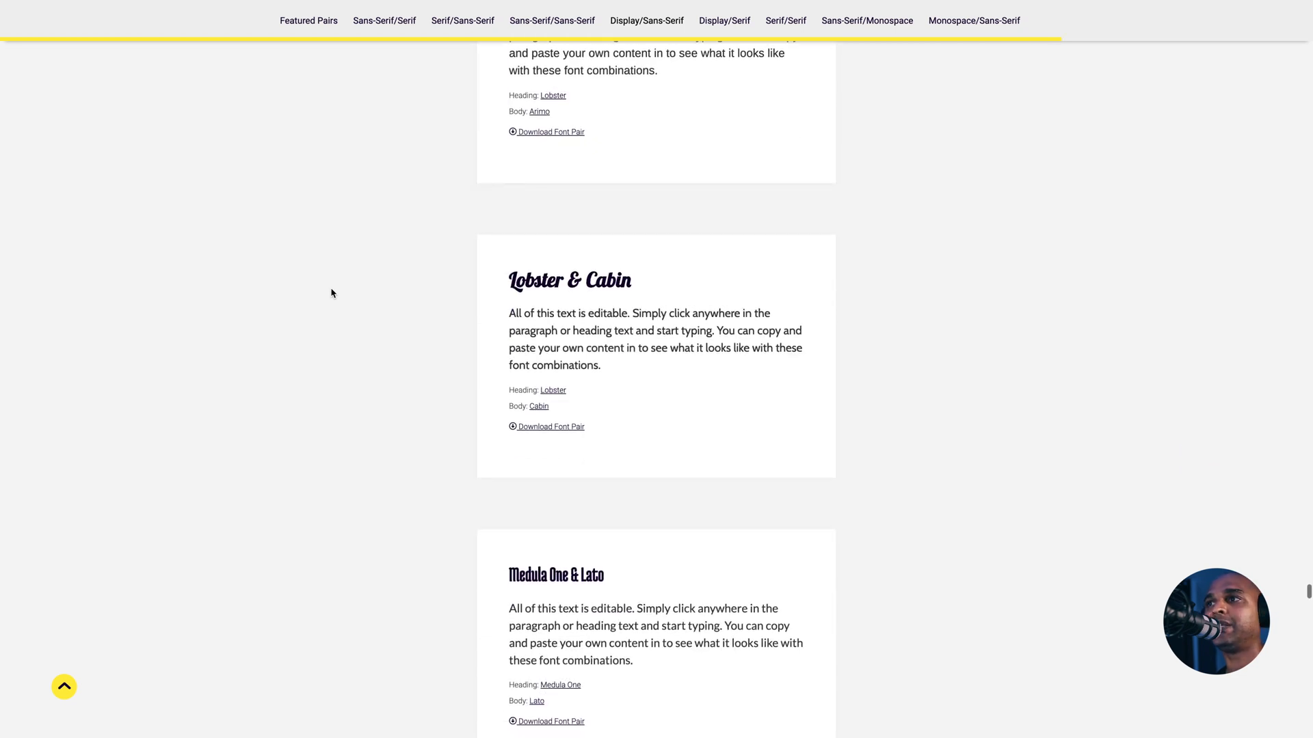
scroll(down, 3)
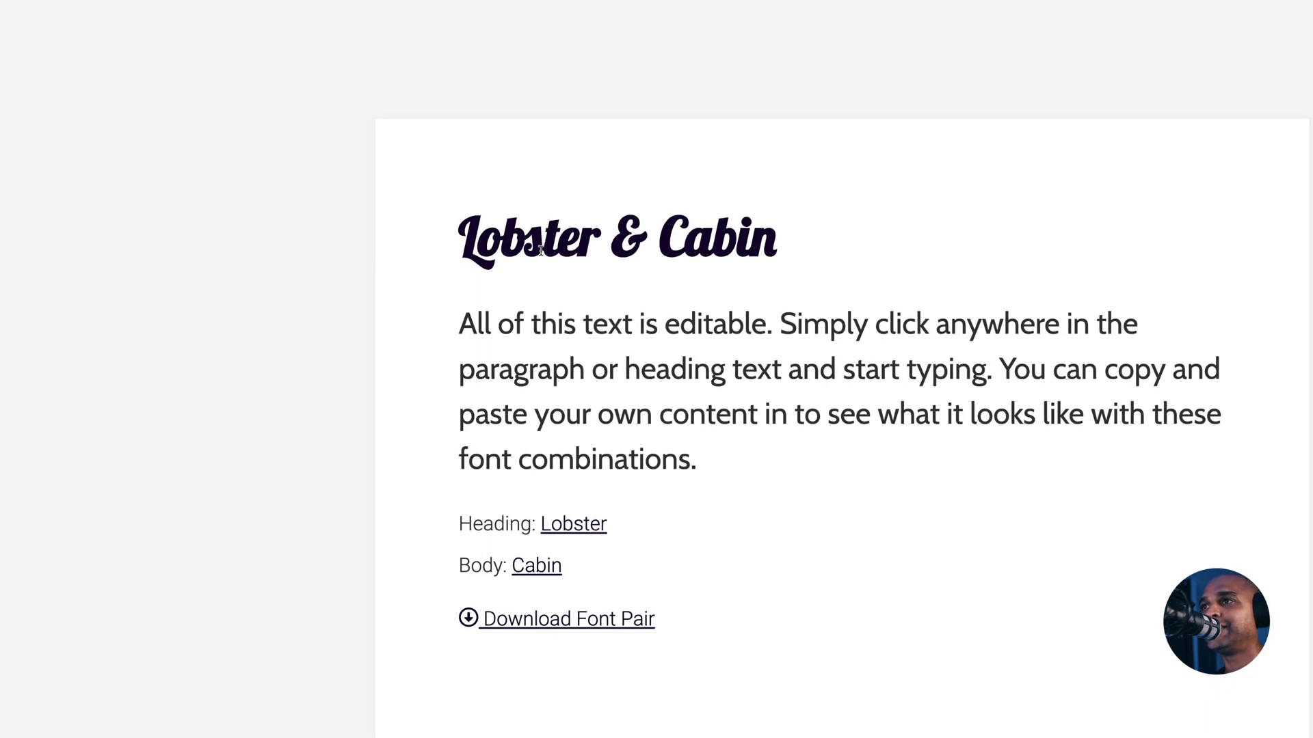
scroll(down, 3)
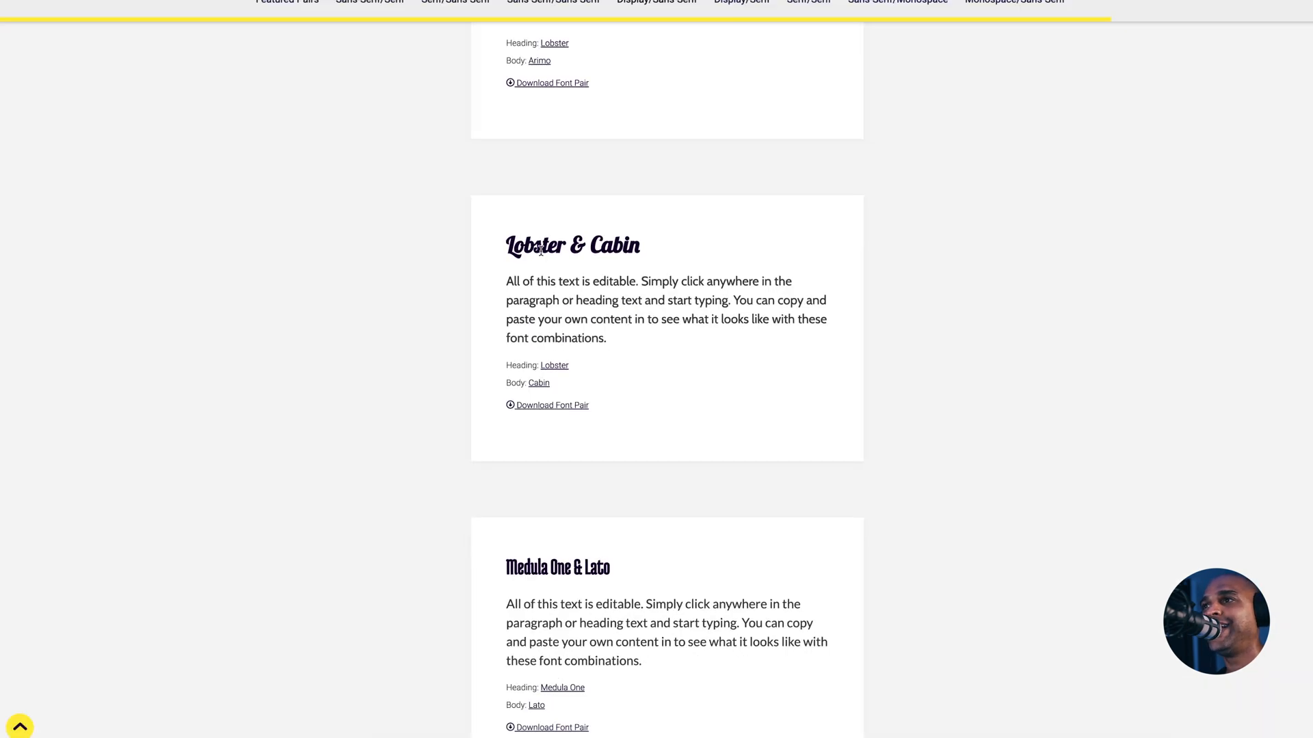
scroll(down, 3)
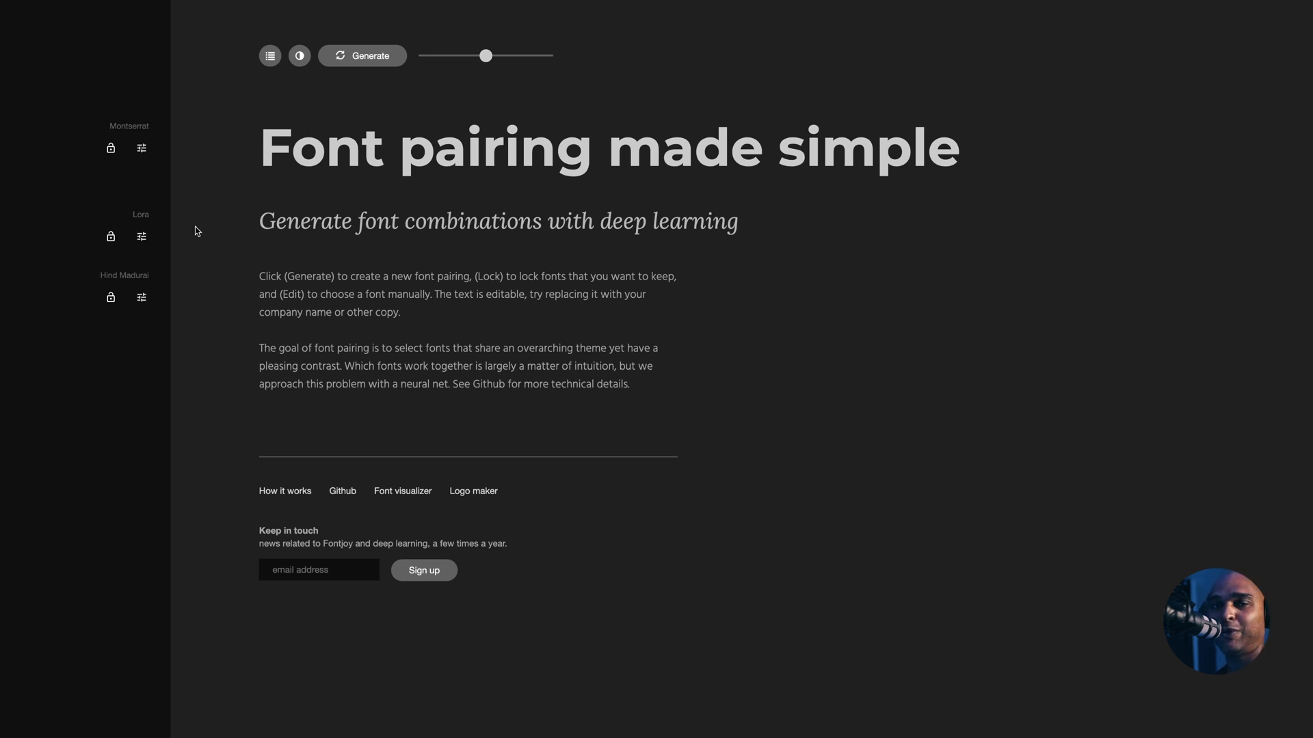
mouse_move(215, 238)
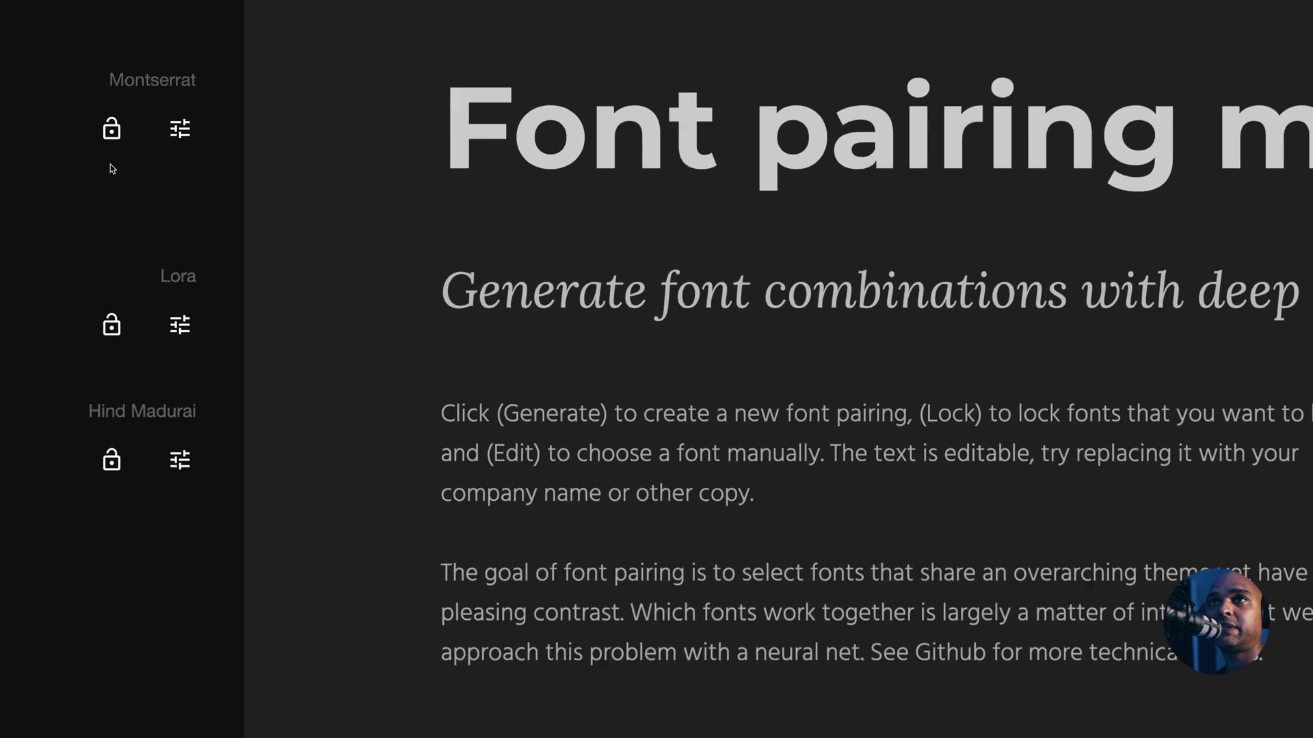
Step: Lock Montserrat as the heading font in the Fontjoy sidebar
click(110, 128)
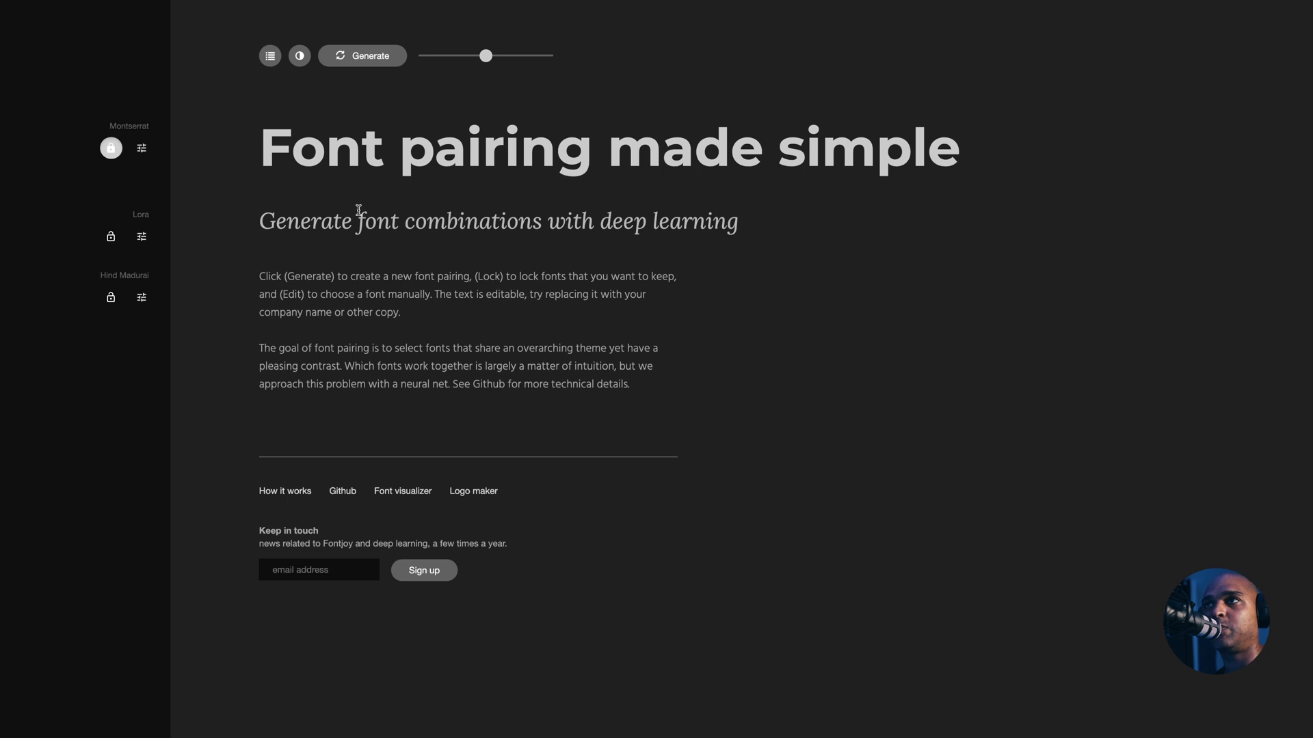
Step: Regenerate pairings around locked Montserrat until Mada and Maitree appear
click(361, 55)
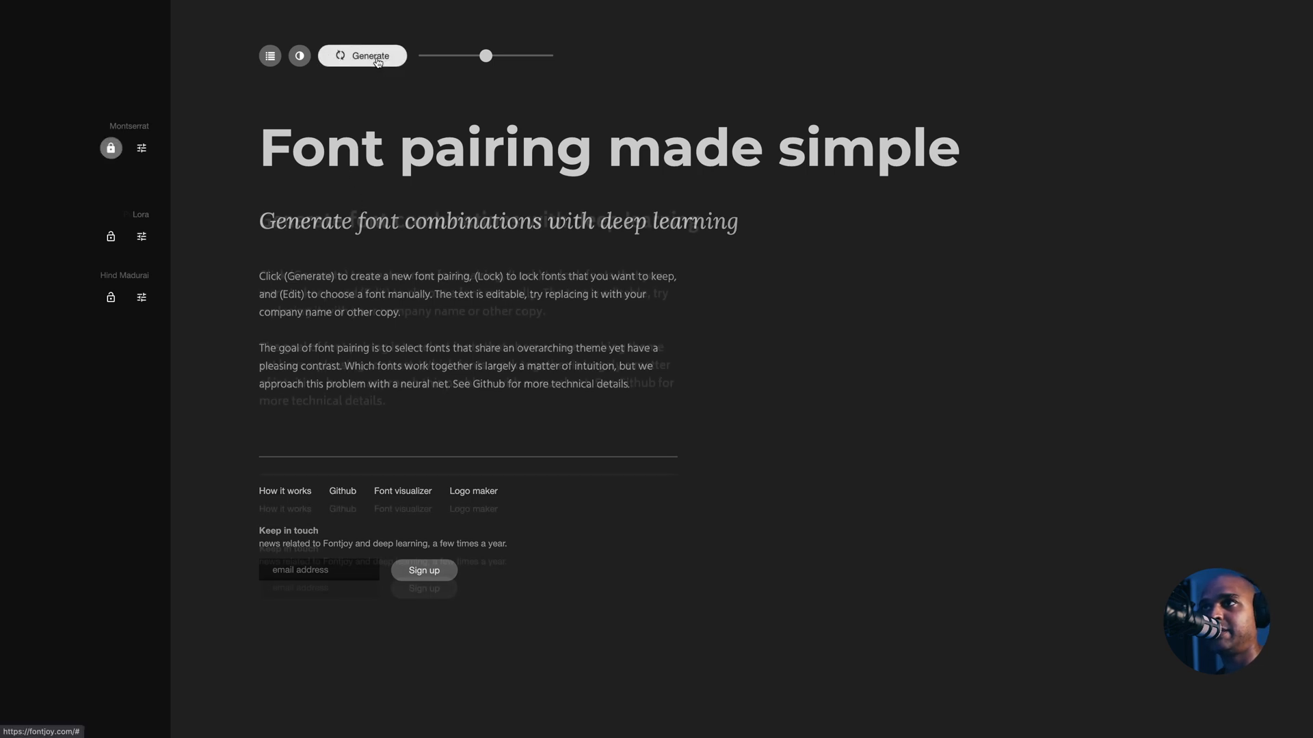
click(361, 54)
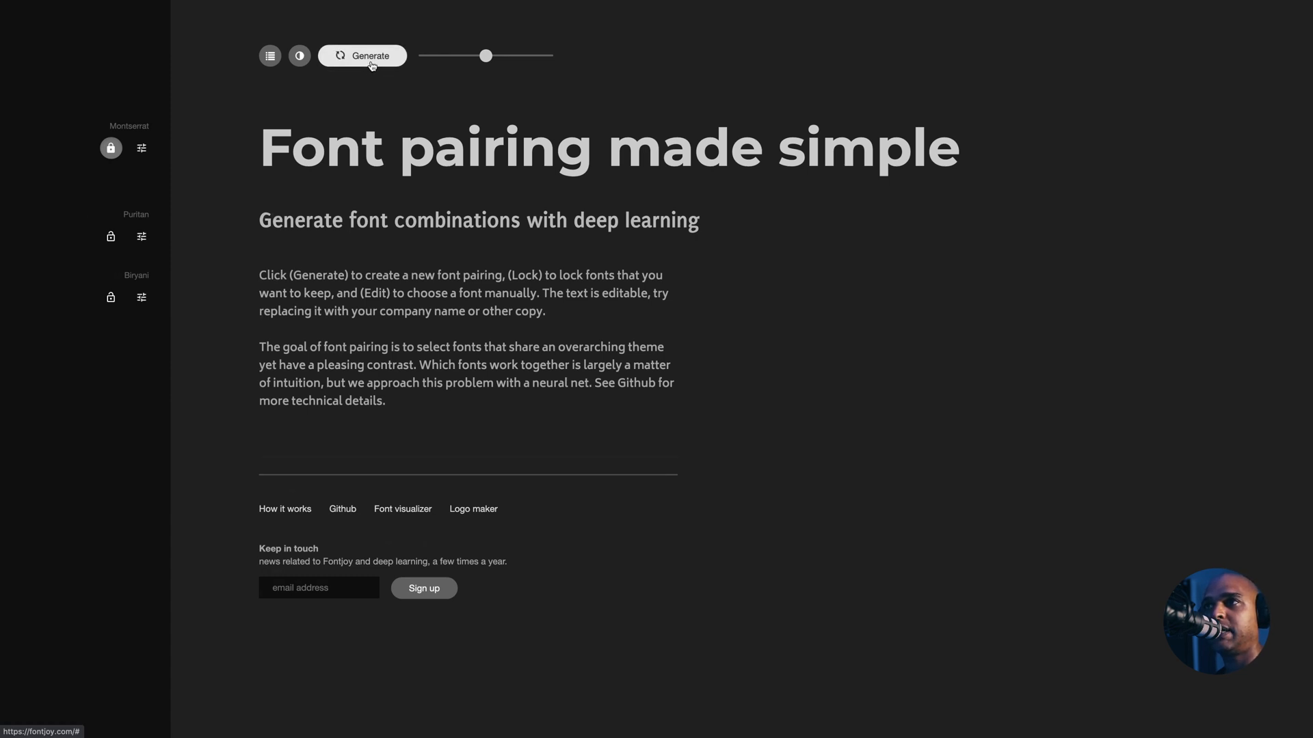
click(361, 54)
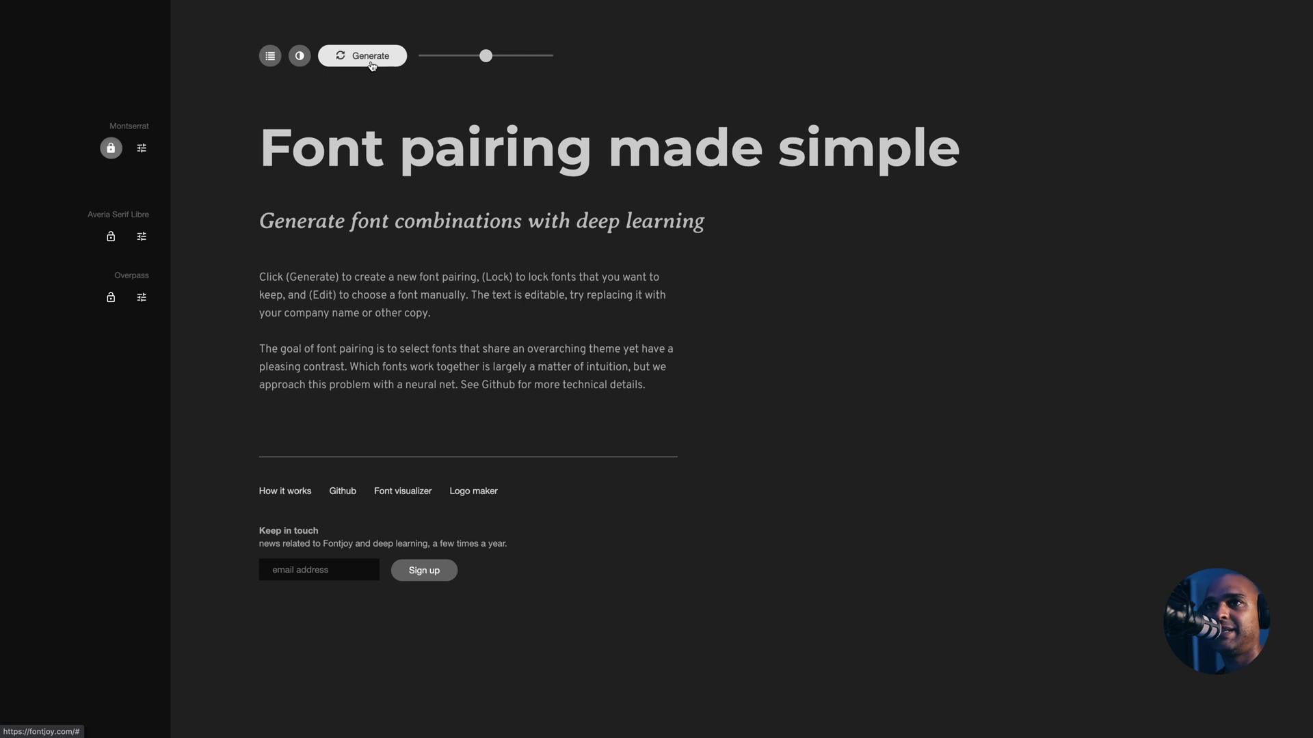
click(361, 54)
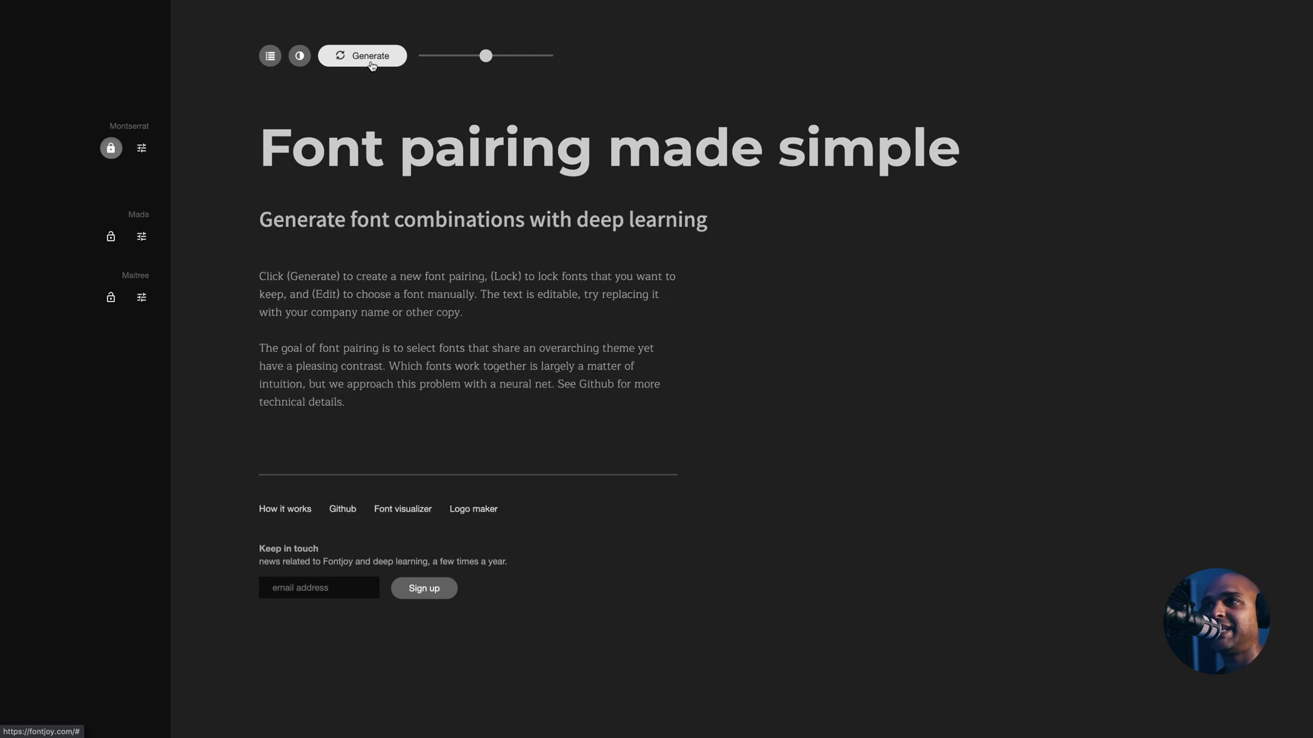
mouse_move(385, 287)
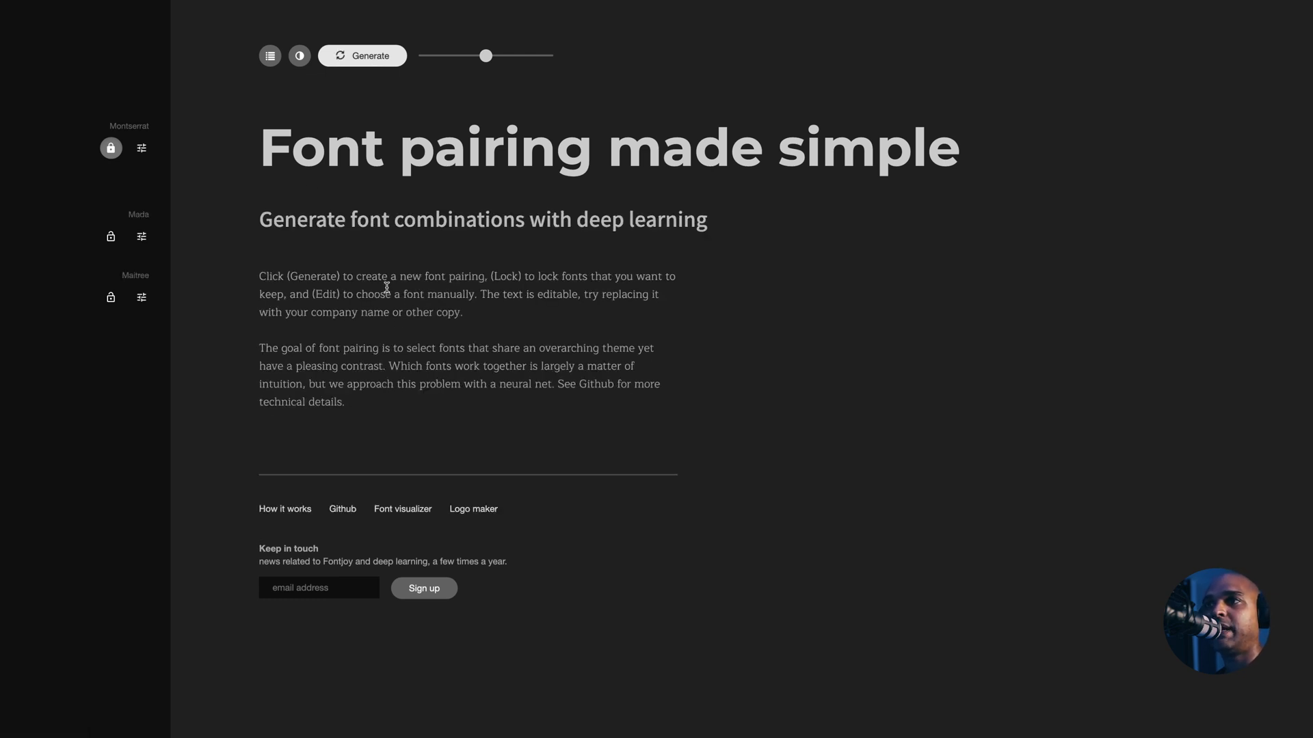
mouse_move(109, 298)
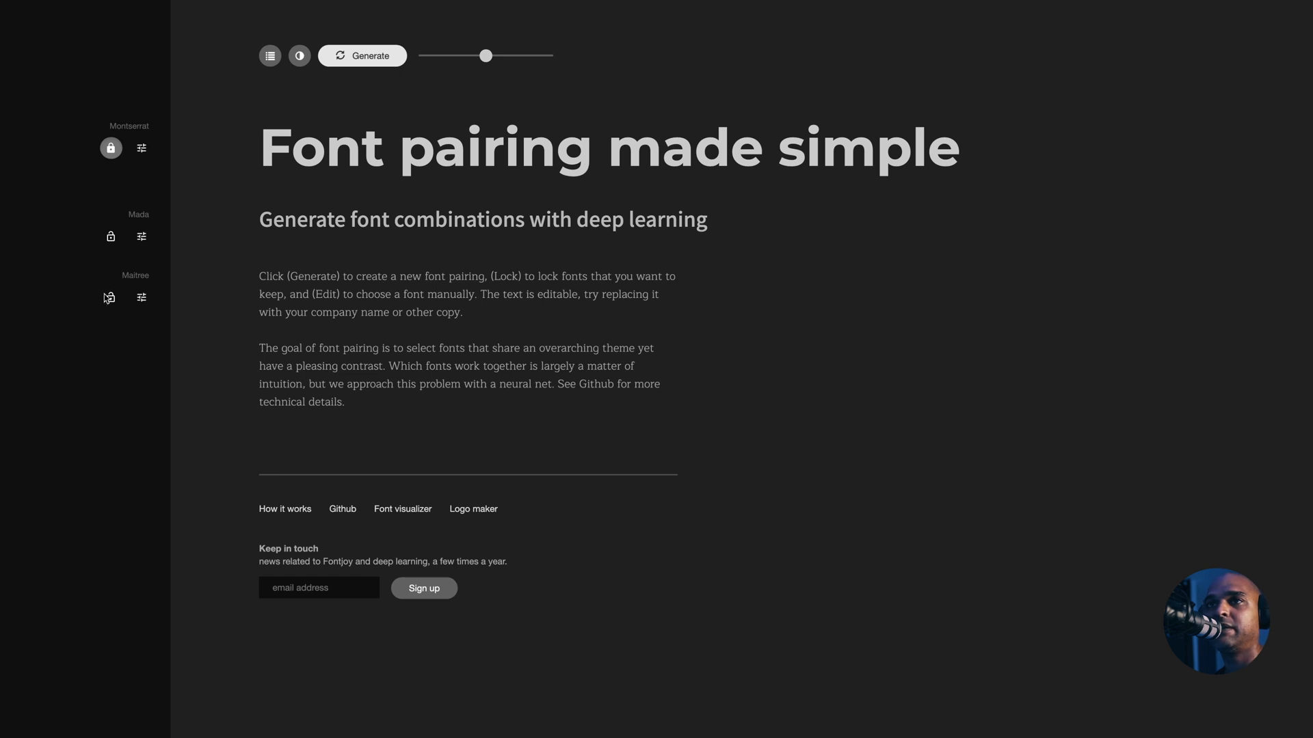
Step: Lock Maitree too and regenerate the middle font until Hind Siliguri appears
click(109, 297)
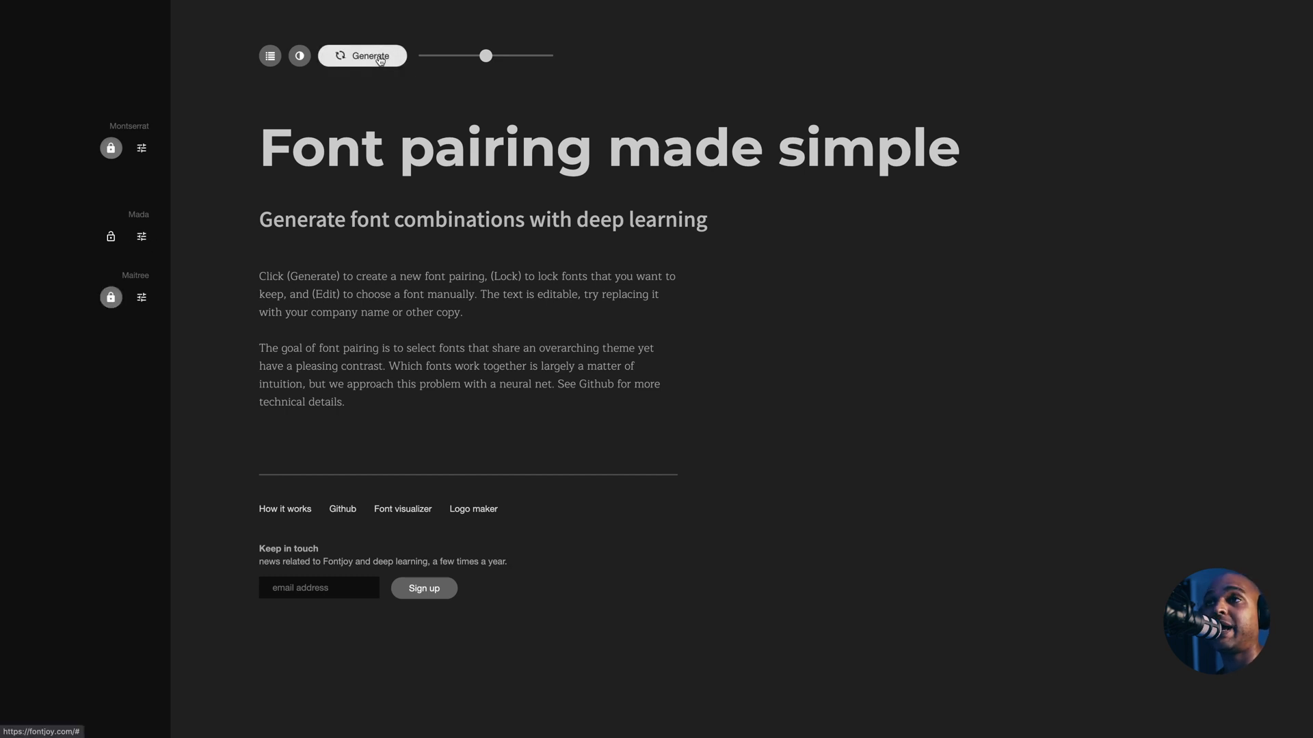
click(361, 54)
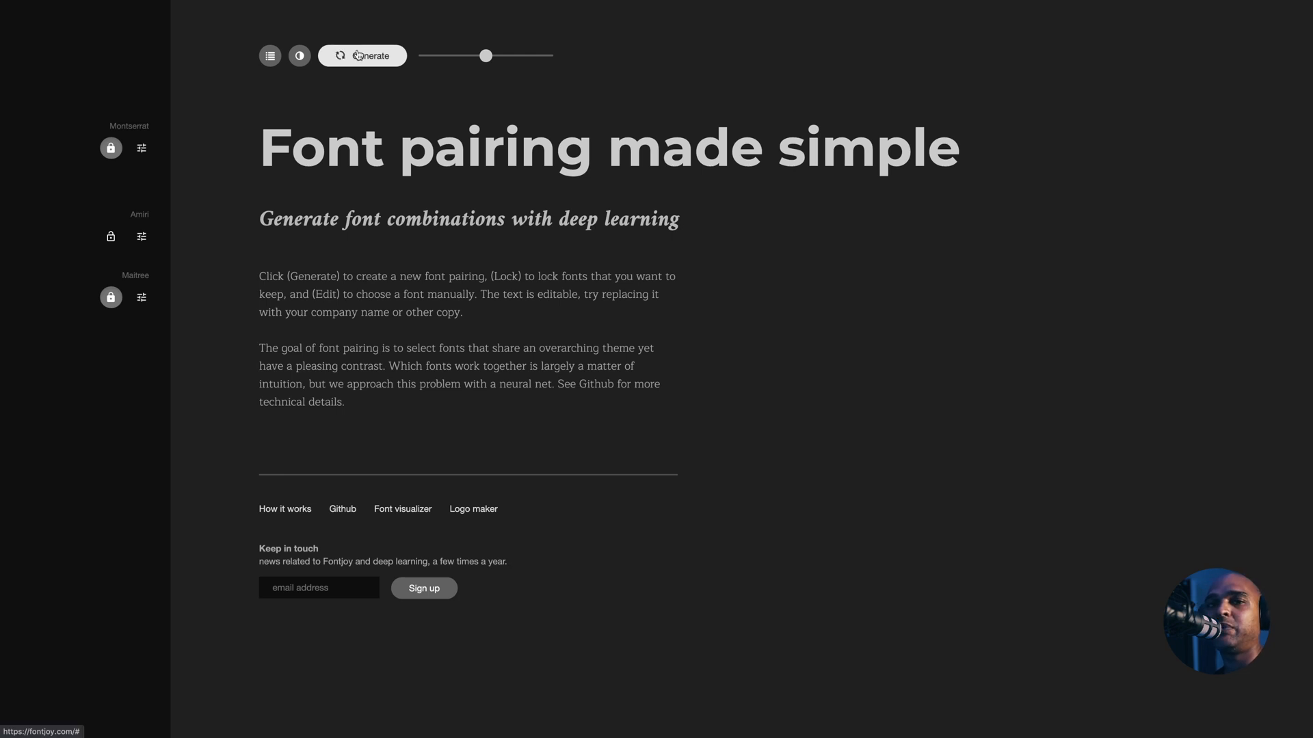
click(361, 54)
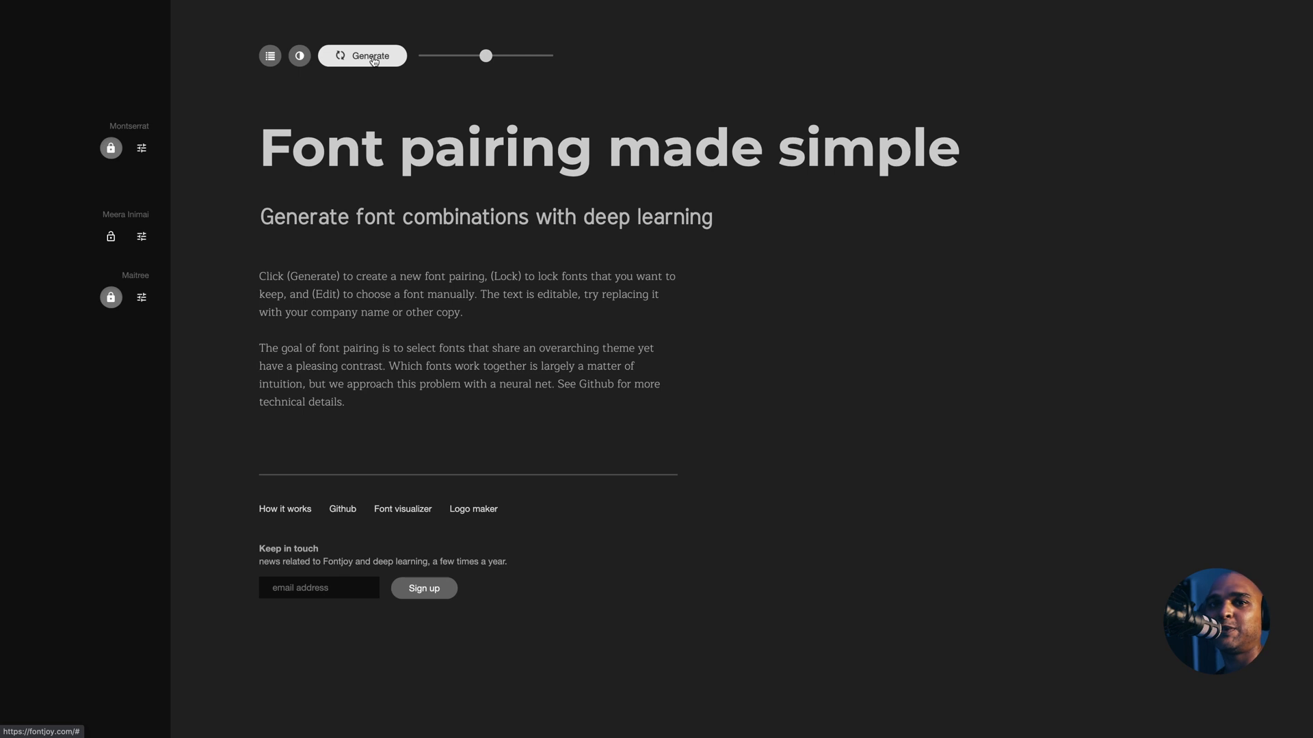
click(361, 55)
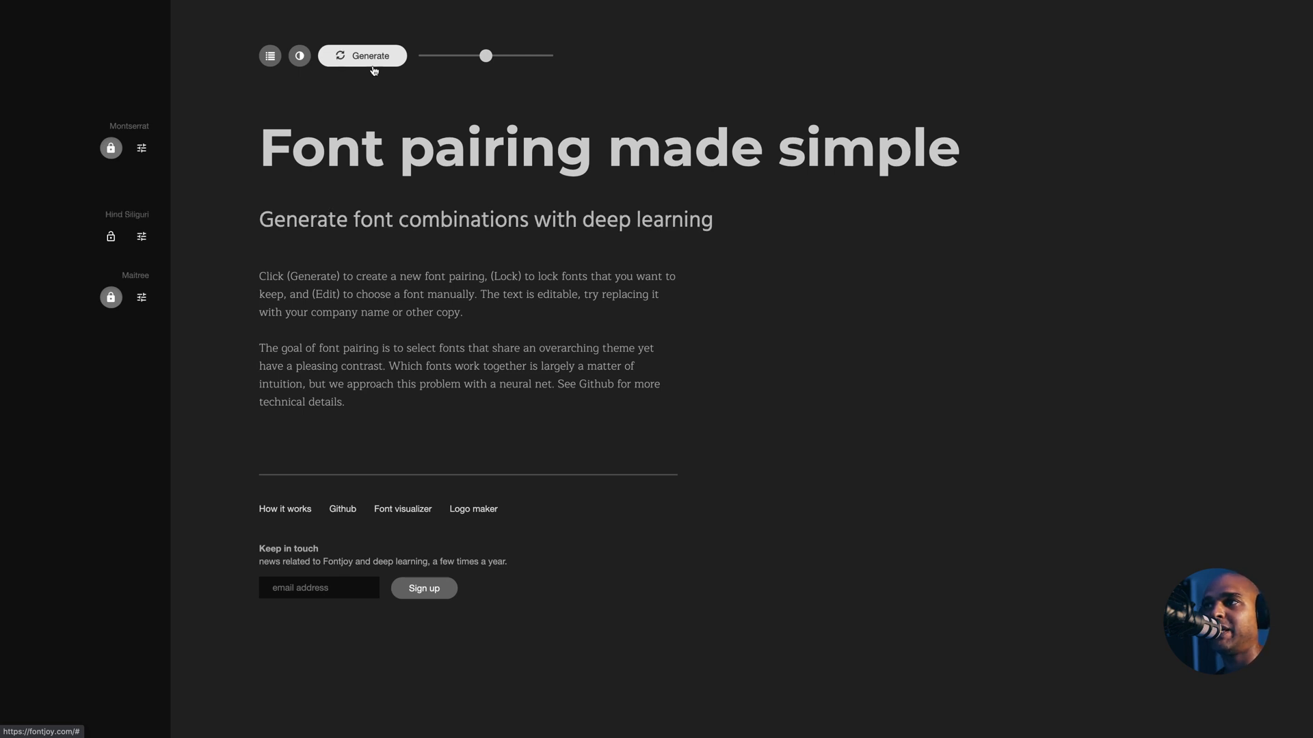
mouse_move(208, 253)
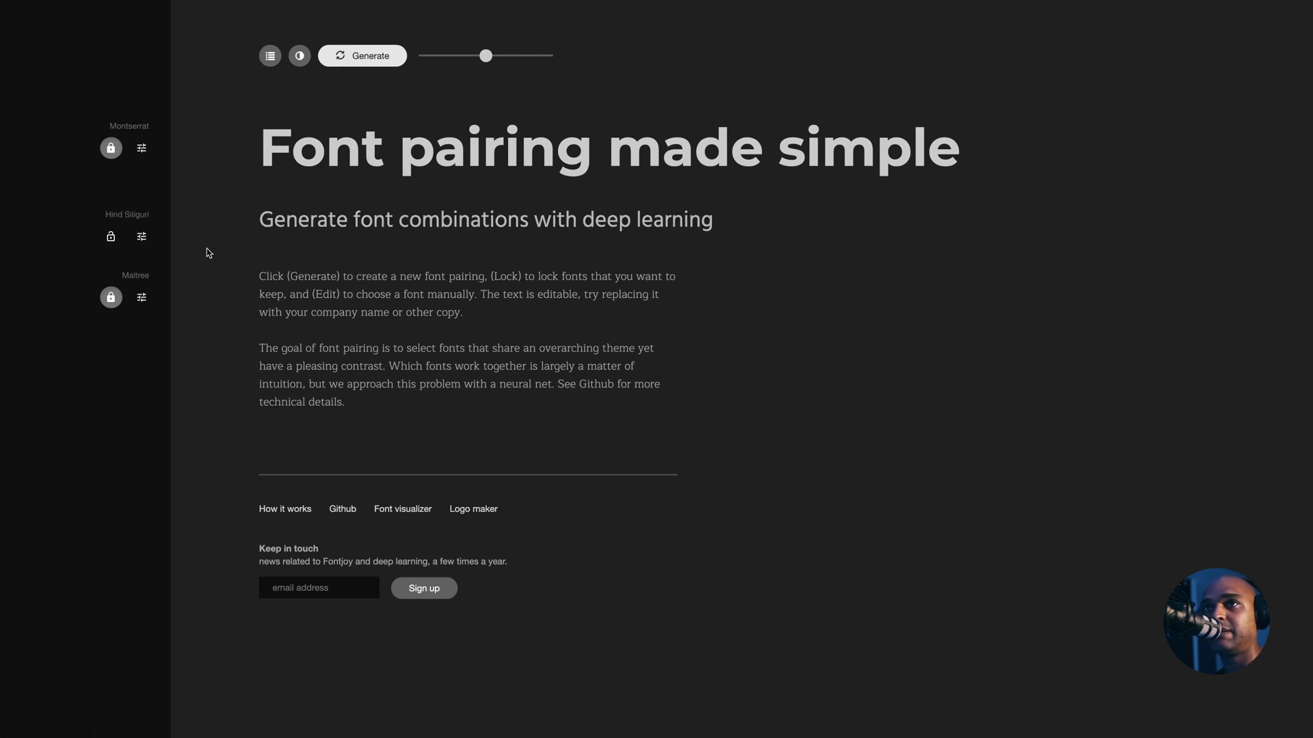
mouse_move(213, 204)
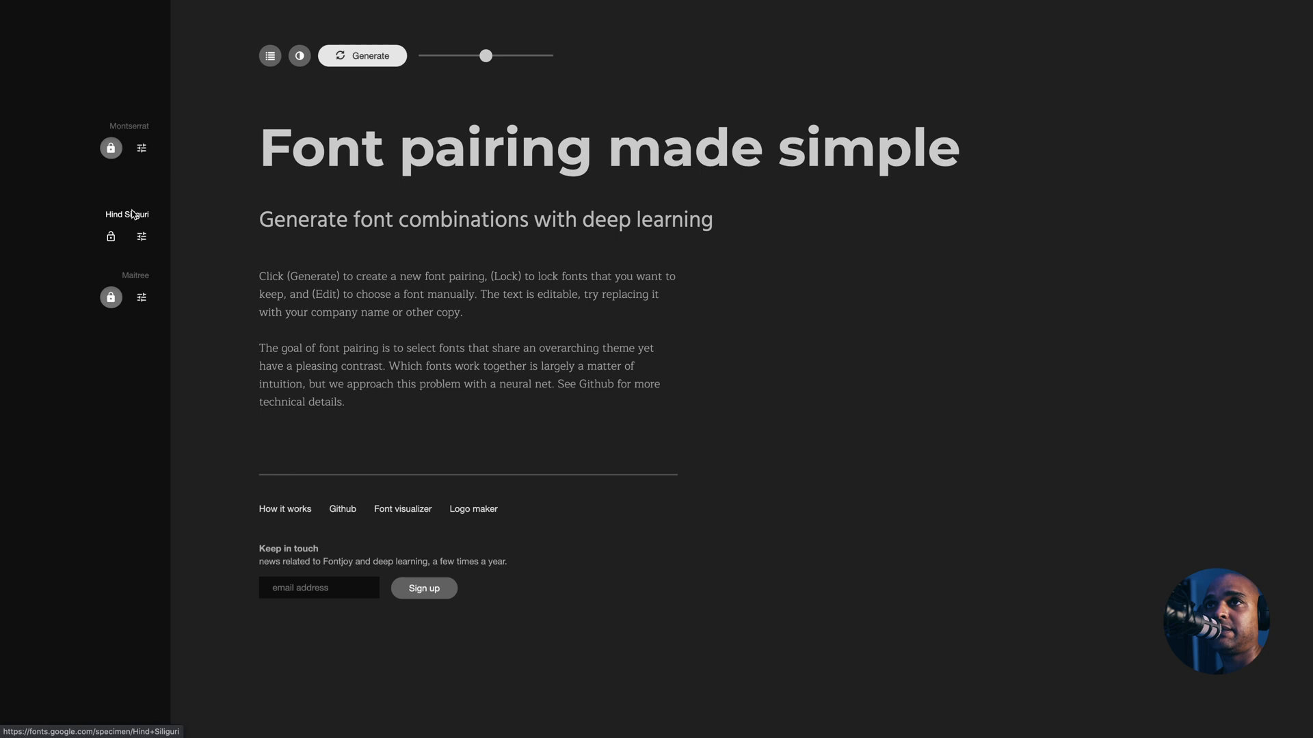
mouse_move(131, 223)
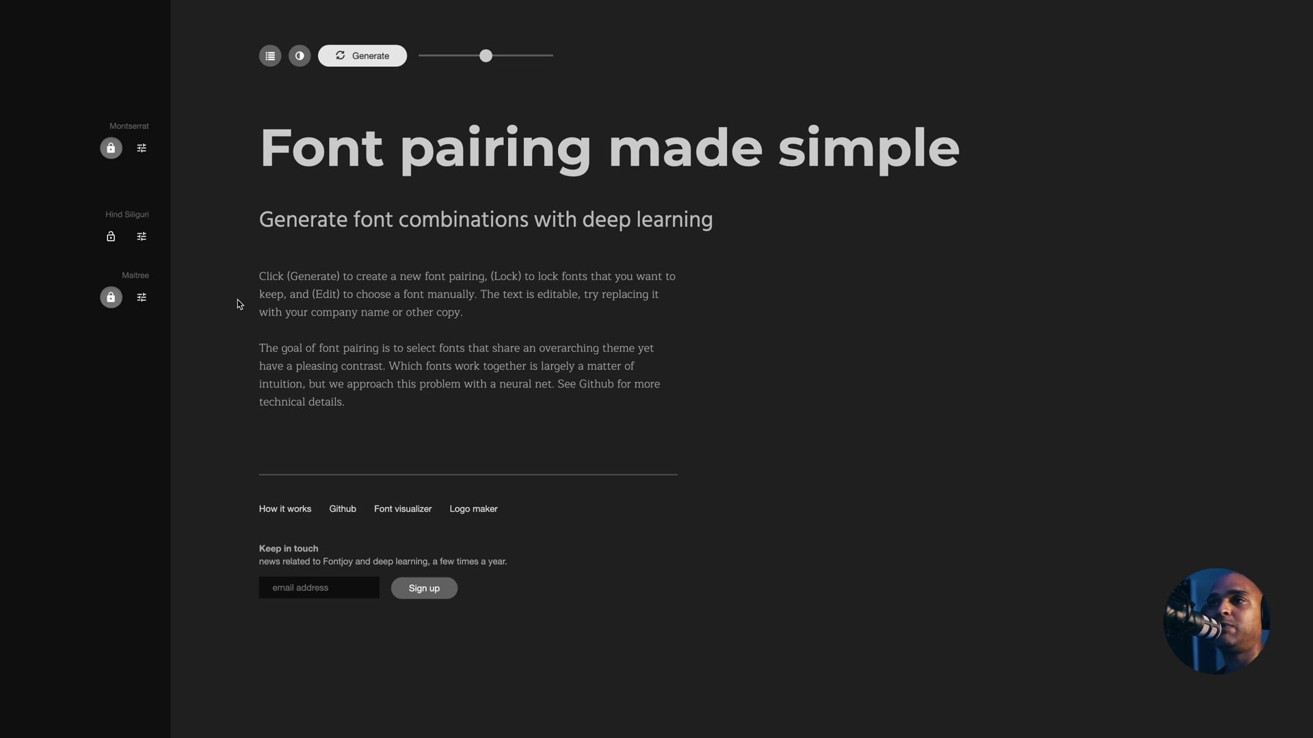
mouse_move(253, 356)
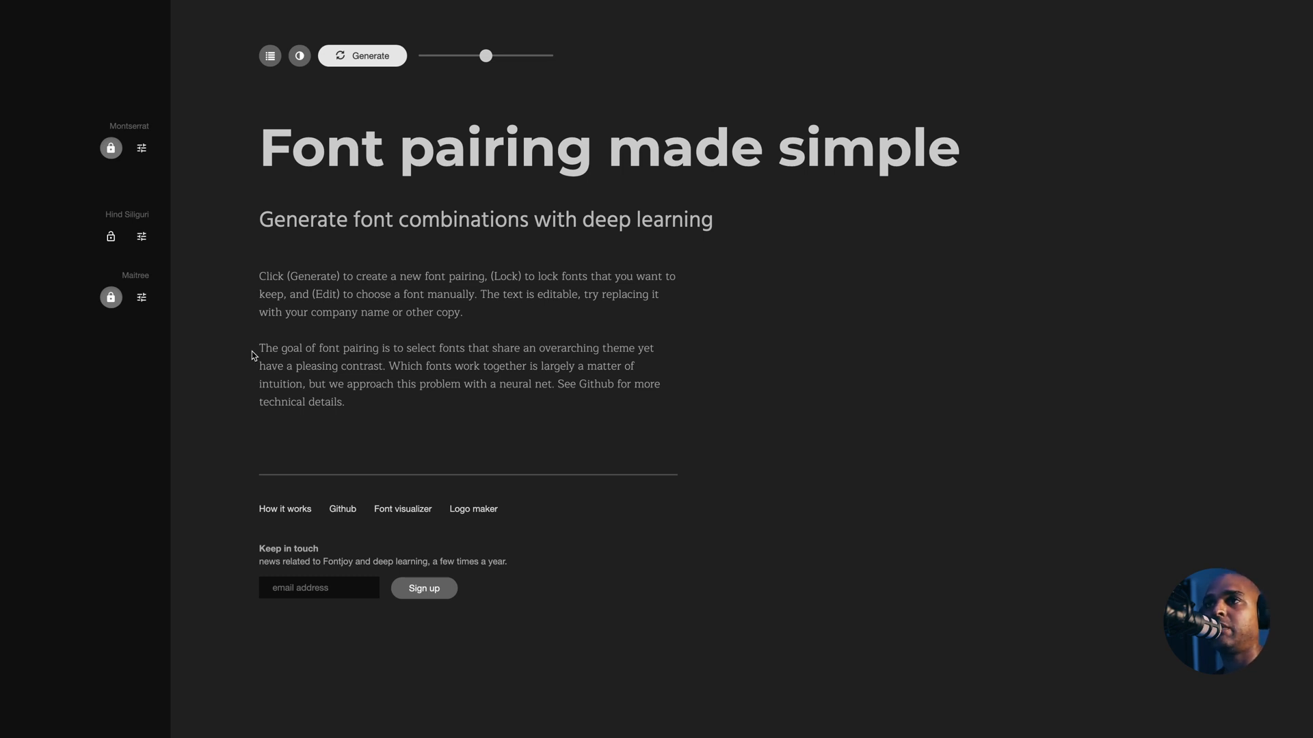